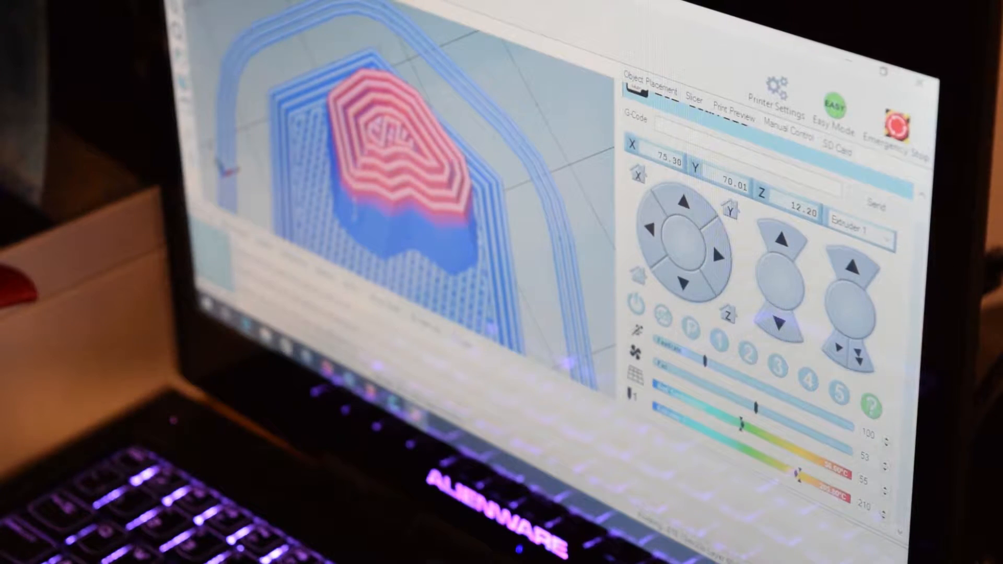
Step: Keep the printer type as Classic Printer in Repetier-Host's printer shape settings, then move to the extruder settings
left_click(776, 99)
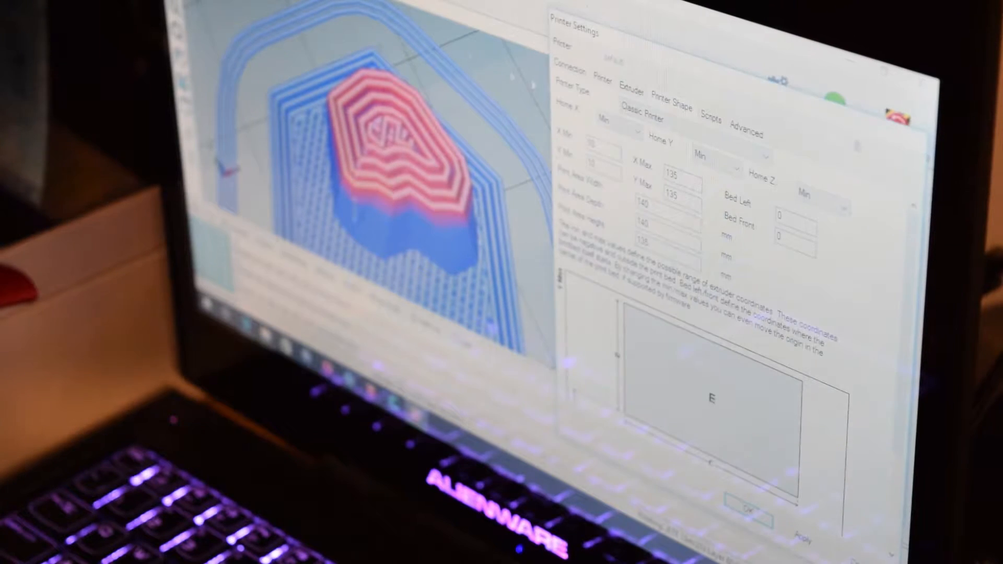
left_click(640, 121)
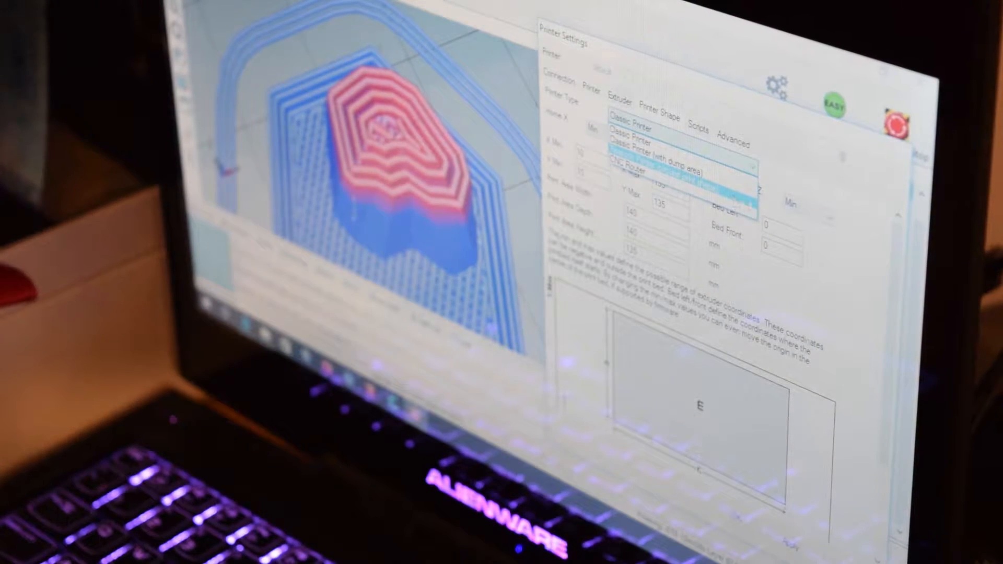
left_click(652, 147)
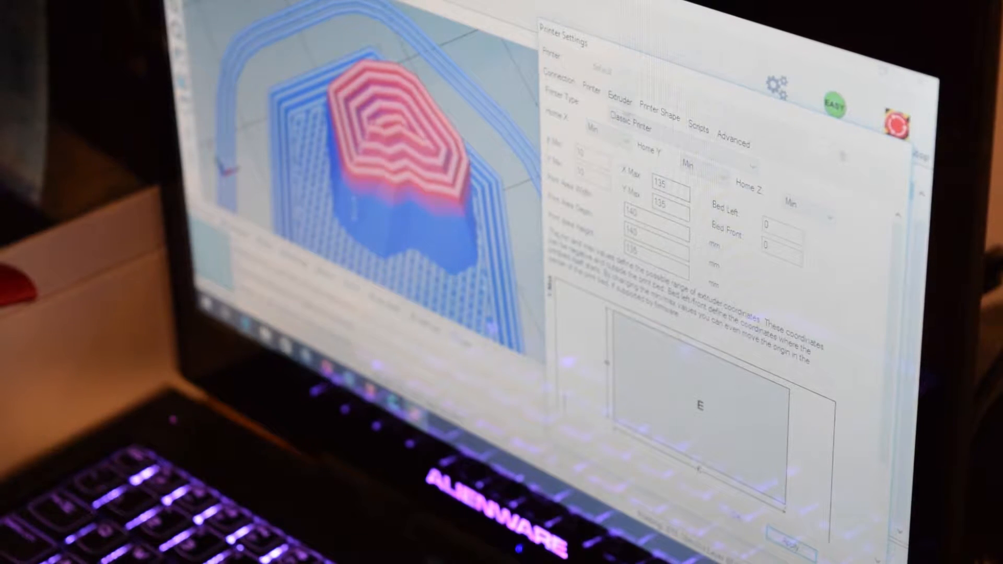
left_click(626, 103)
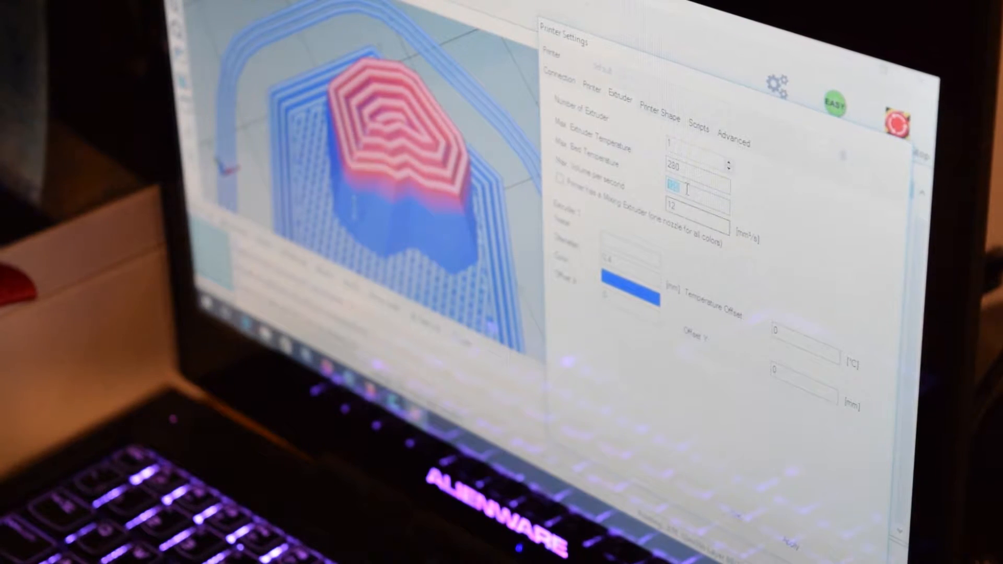
Step: Enter 120 as the maximum bed temperature on the extruder settings
type("120")
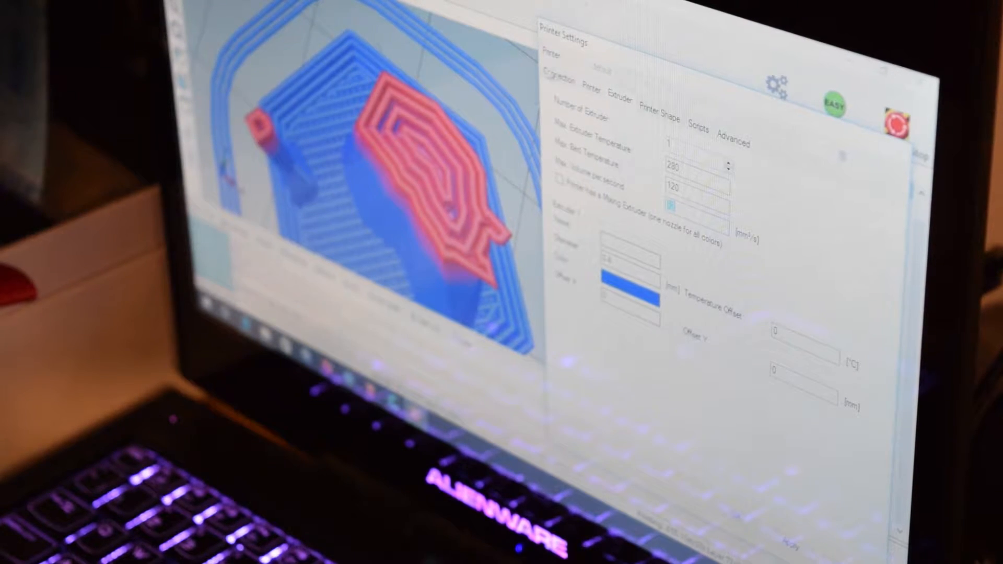
Step: Review feed rates and default temperatures, then show the serial connection settings at 115200 baud
left_click(603, 88)
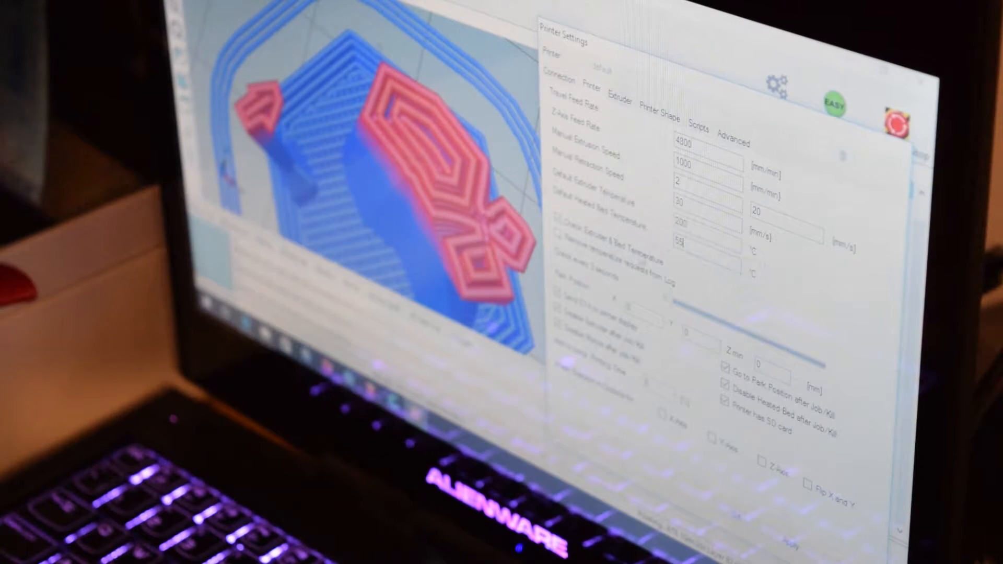
mouse_move(563, 245)
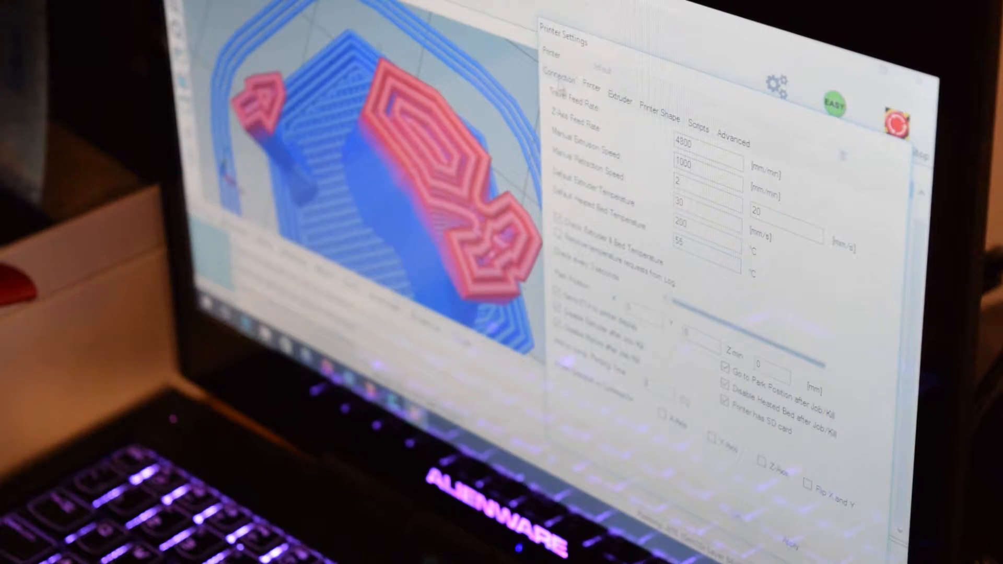
left_click(557, 82)
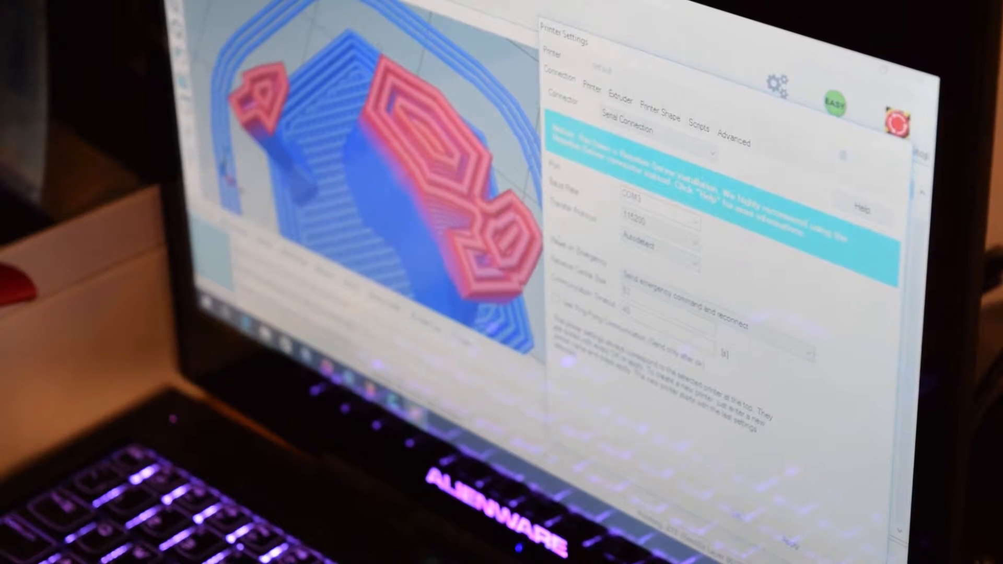
left_click(699, 122)
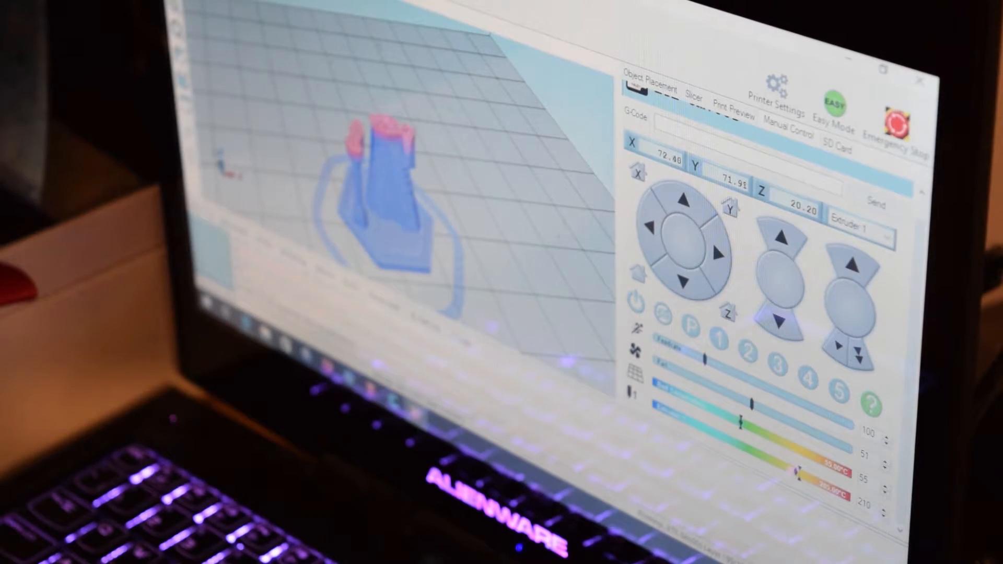
left_click(655, 88)
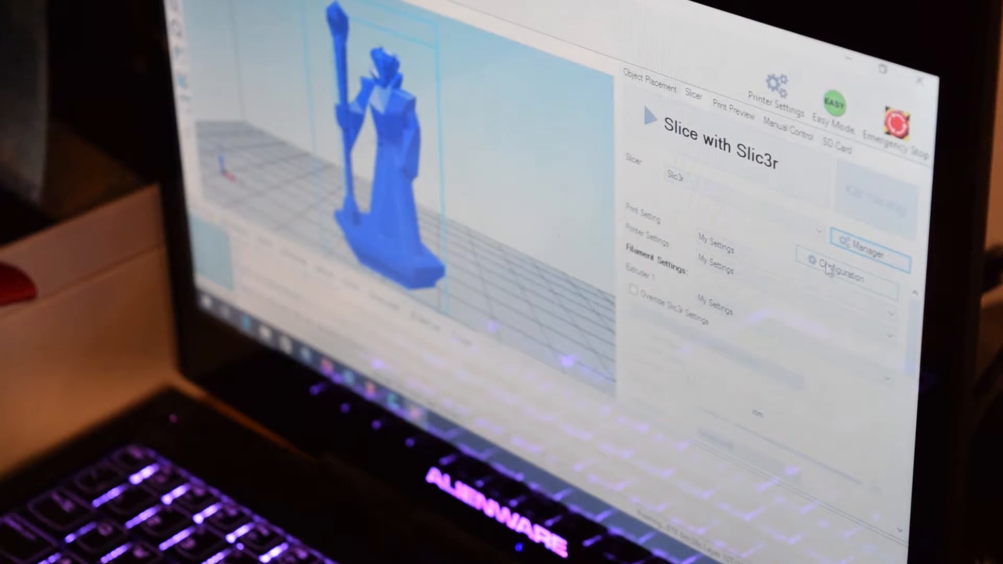
Step: Launch Slic3r's configuration window from the Slice with Slic3r panel
left_click(848, 278)
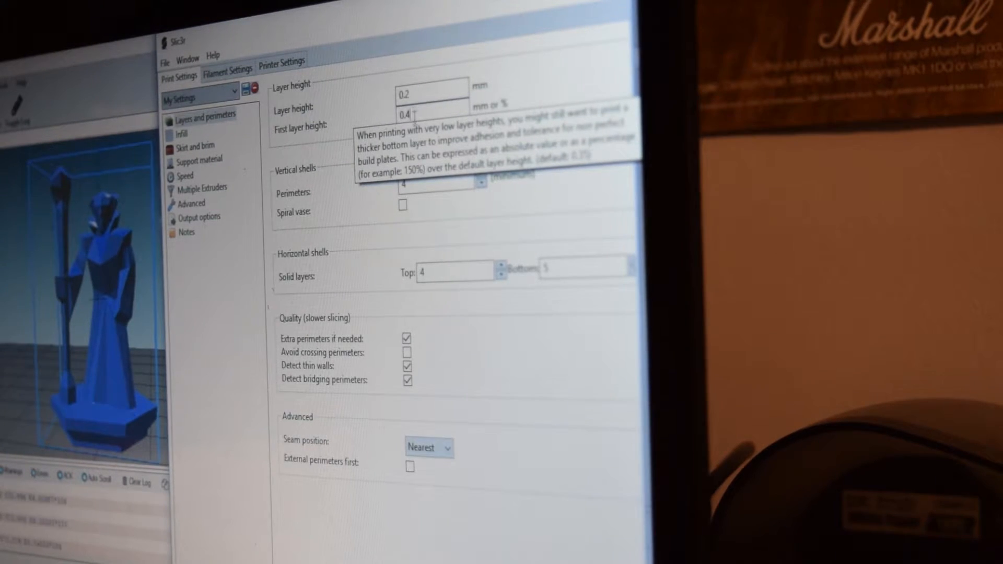
mouse_move(374, 165)
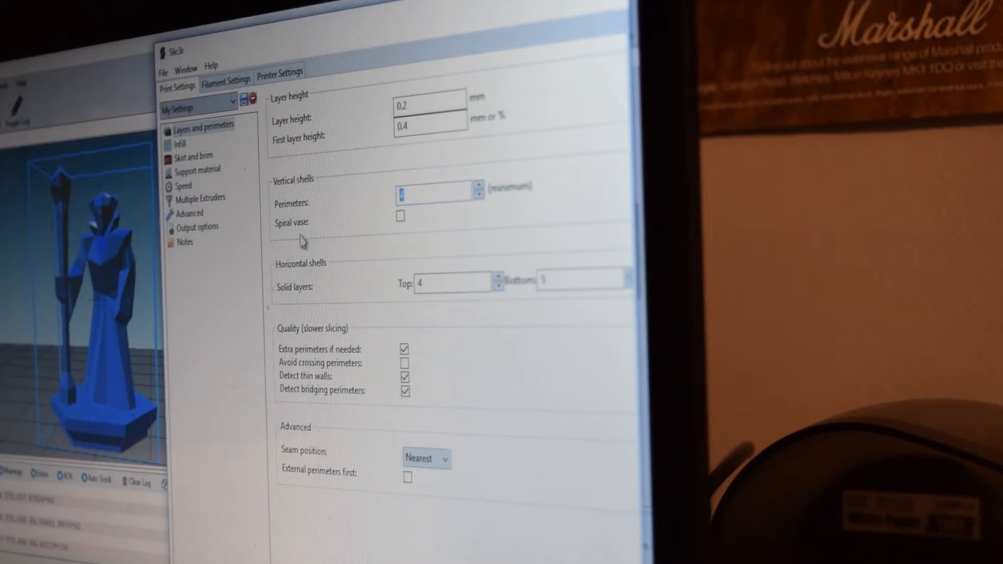
mouse_move(331, 286)
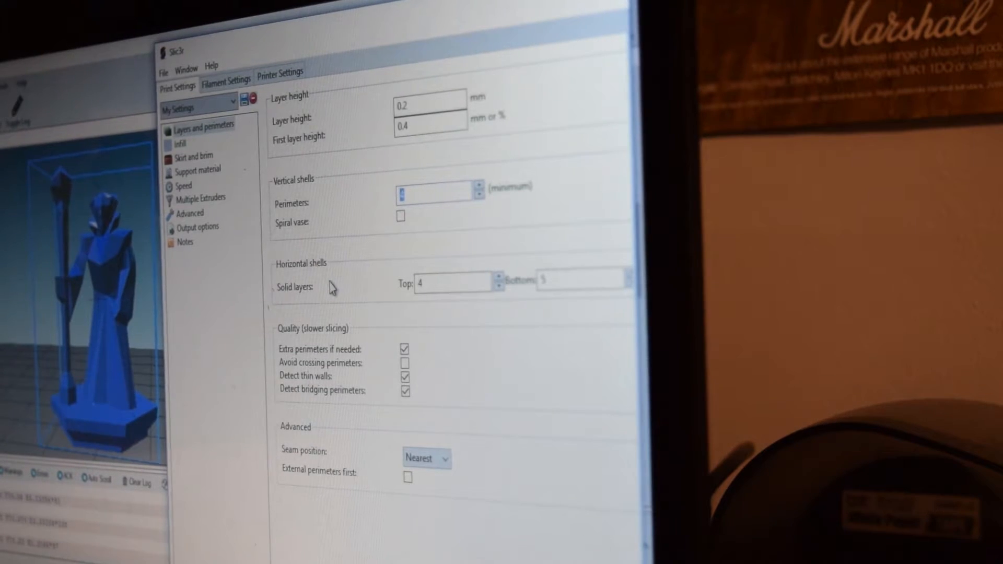
mouse_move(435, 190)
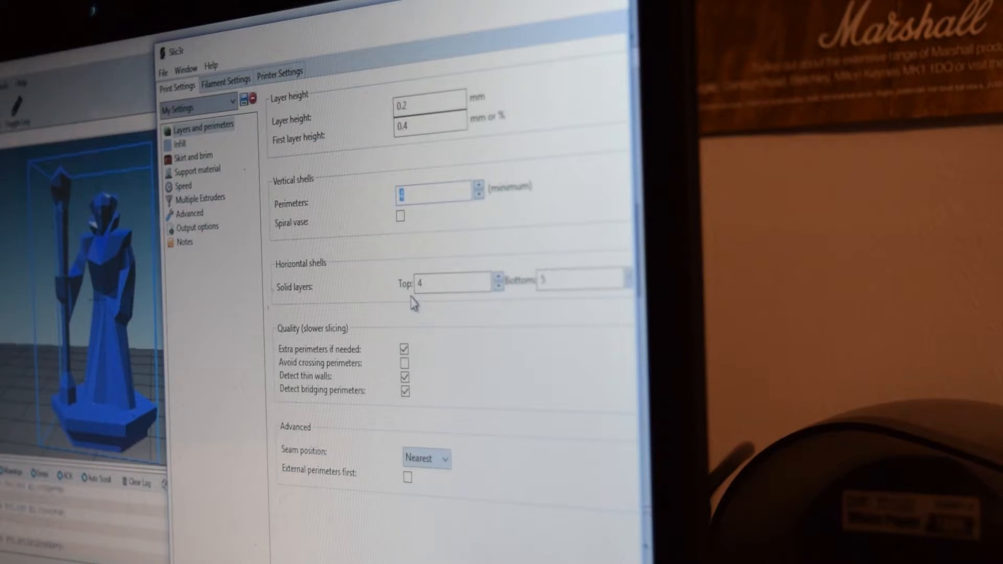
mouse_move(324, 272)
type("4")
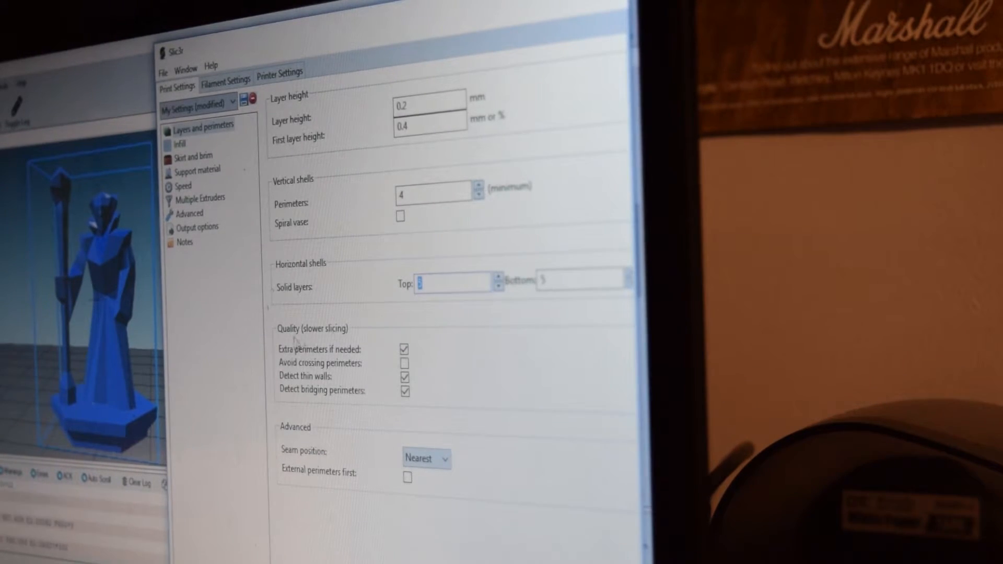
mouse_move(403, 348)
type("5")
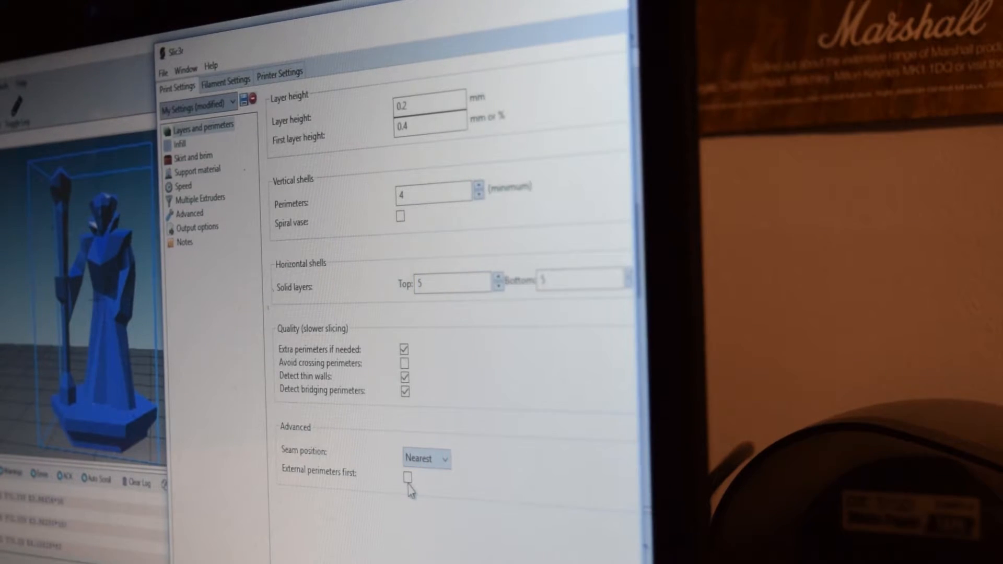
mouse_move(407, 477)
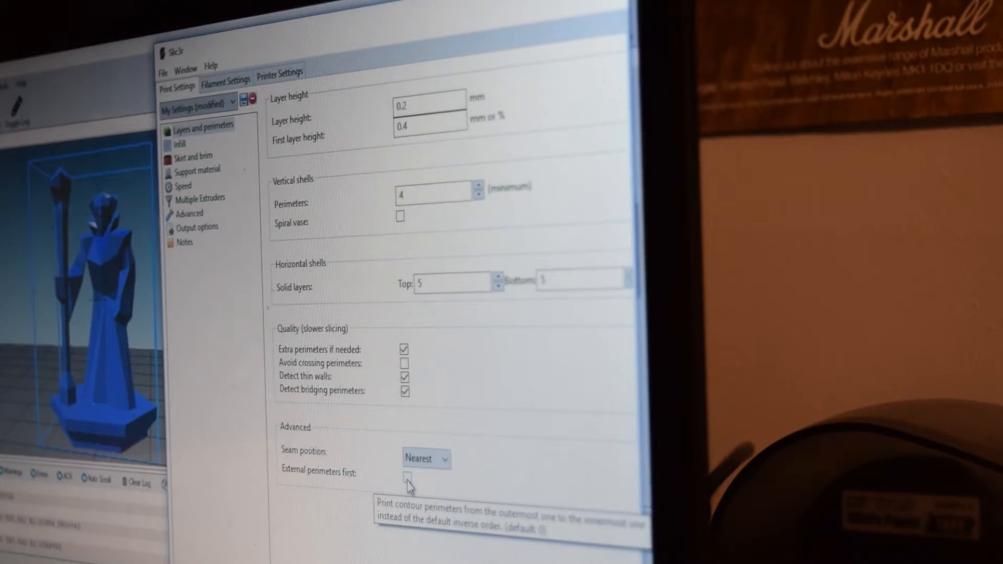
mouse_move(408, 476)
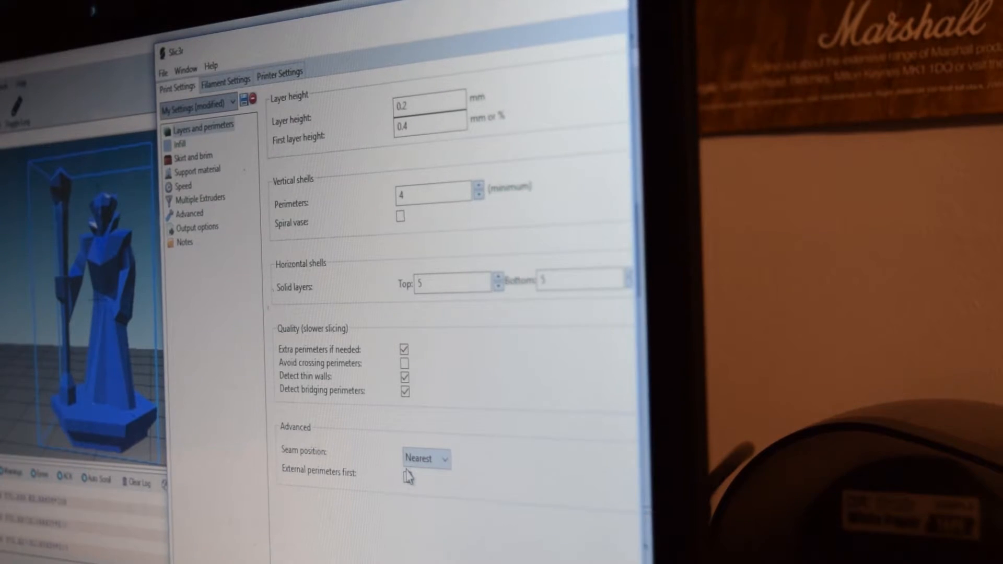
Step: Keep Honeycomb infill at 20% and choose Rectilinear for the top and bottom fill pattern
left_click(180, 143)
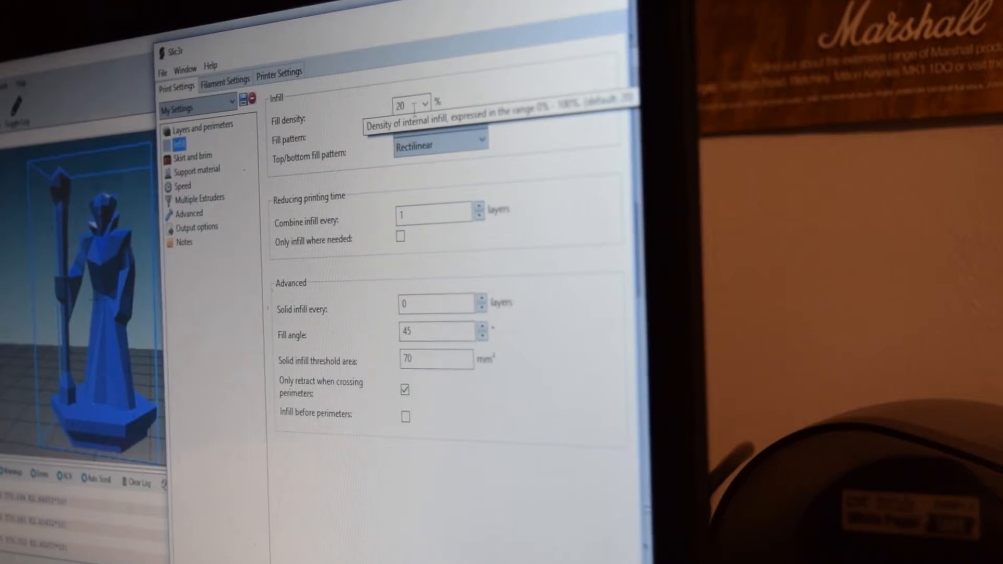
left_click(439, 121)
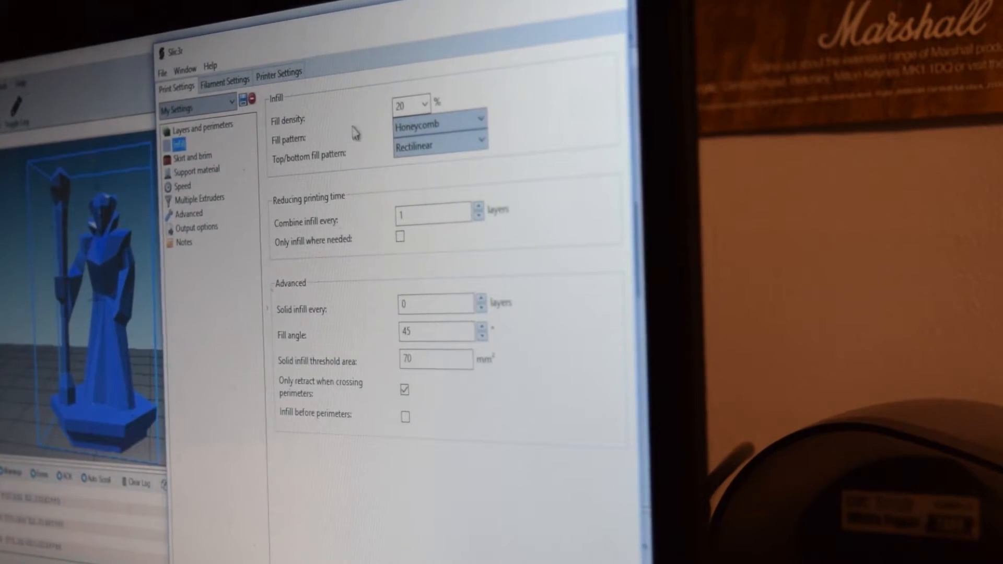
left_click(439, 123)
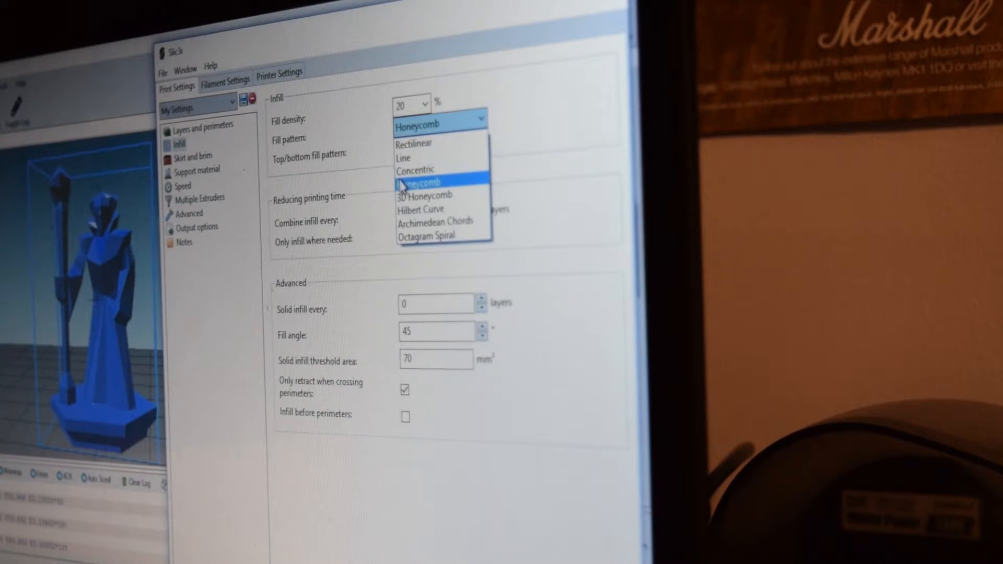
mouse_move(437, 235)
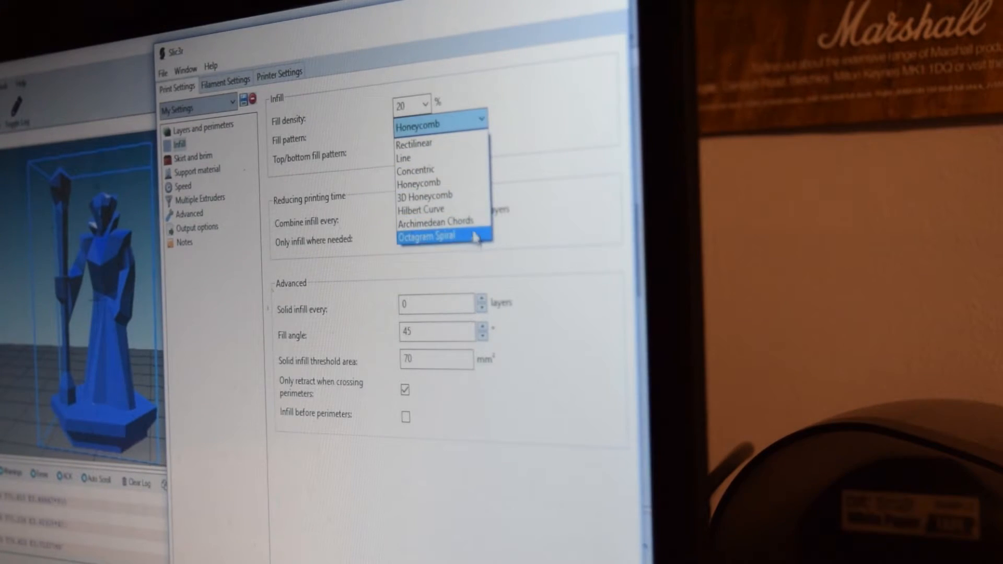
mouse_move(434, 142)
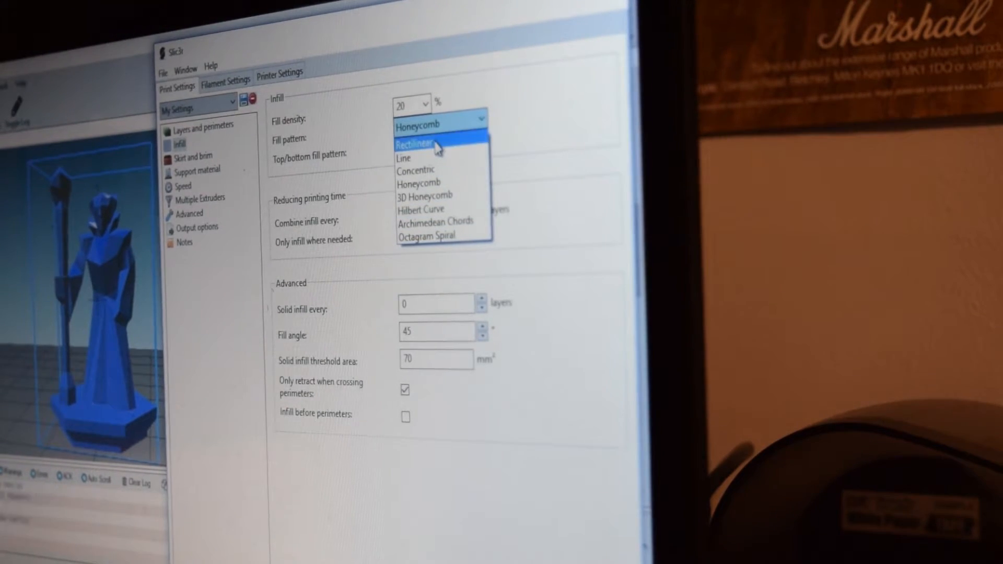
left_click(415, 142)
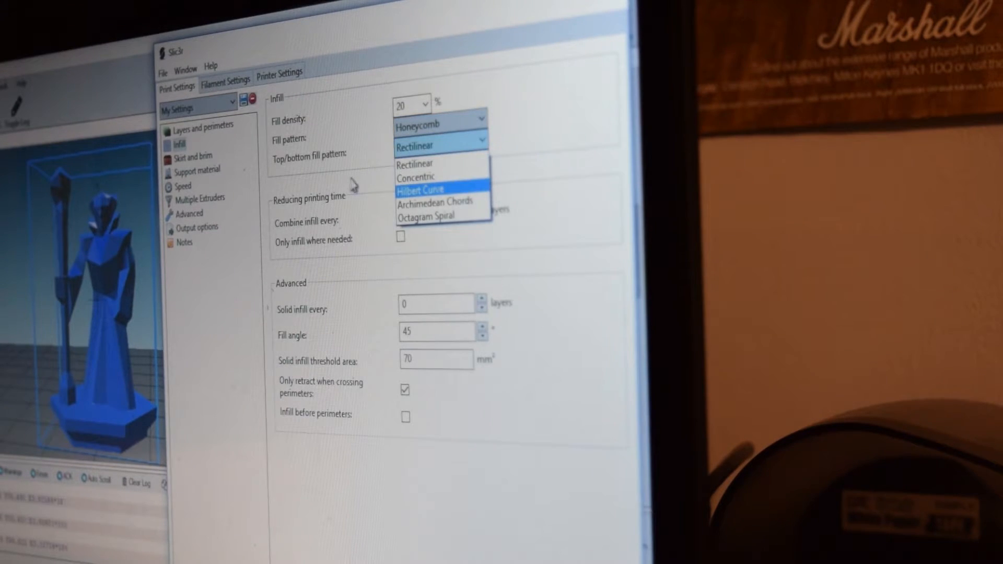
mouse_move(502, 189)
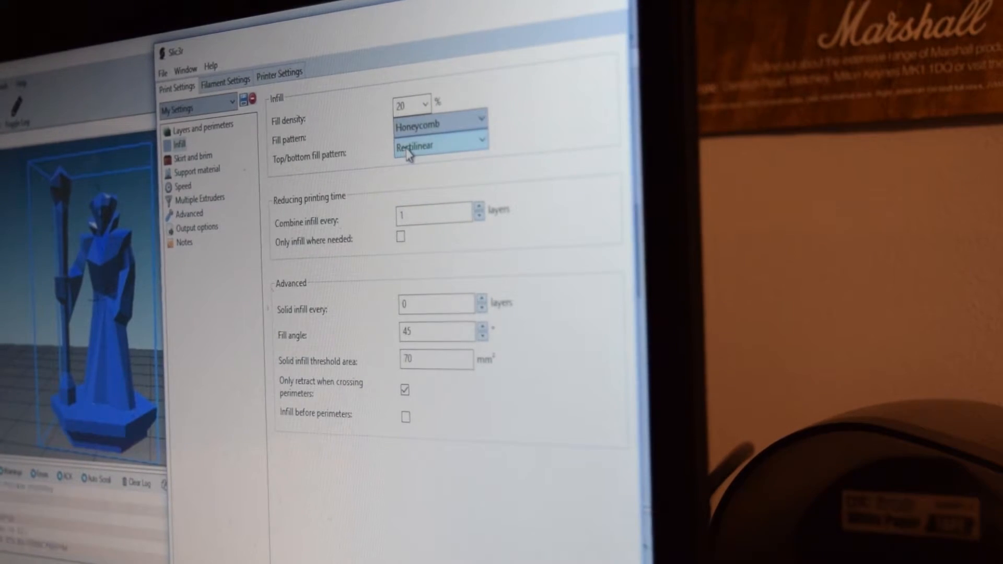
left_click(440, 146)
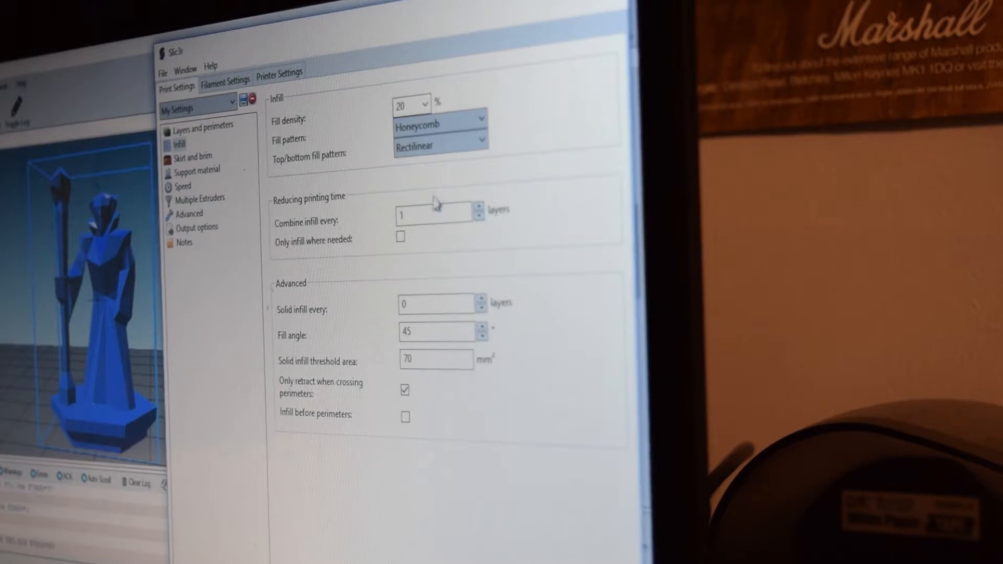
mouse_move(429, 238)
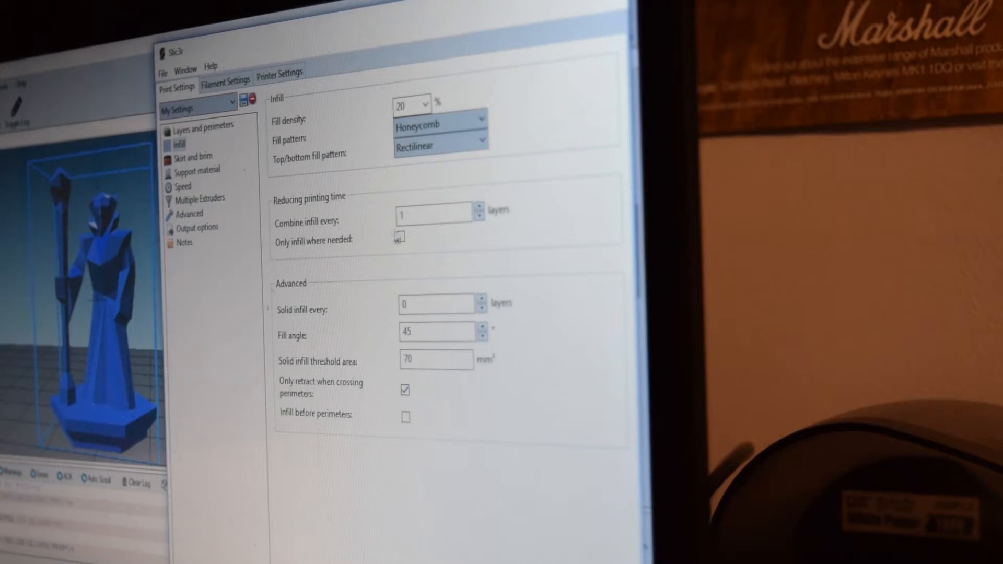
mouse_move(432, 212)
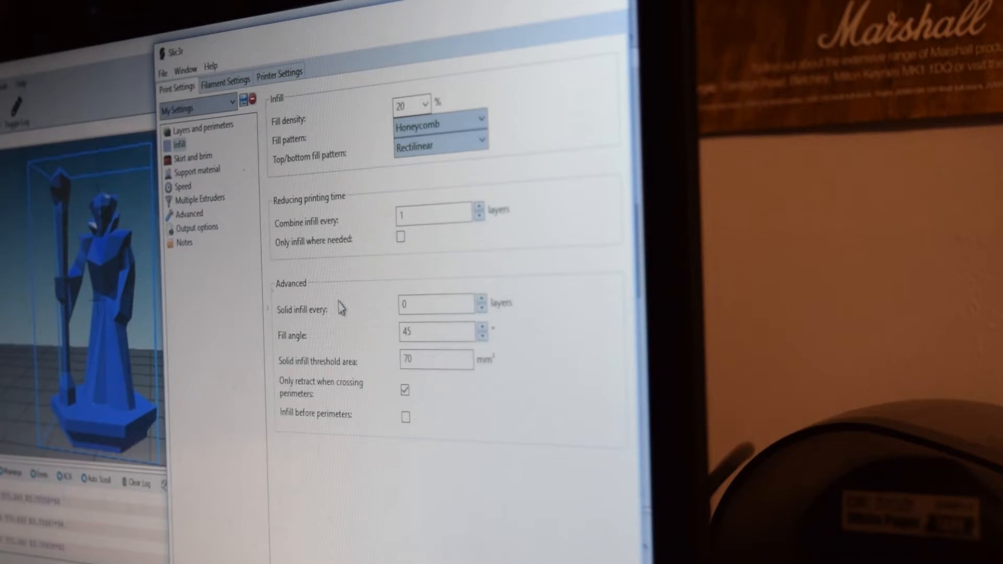
mouse_move(342, 311)
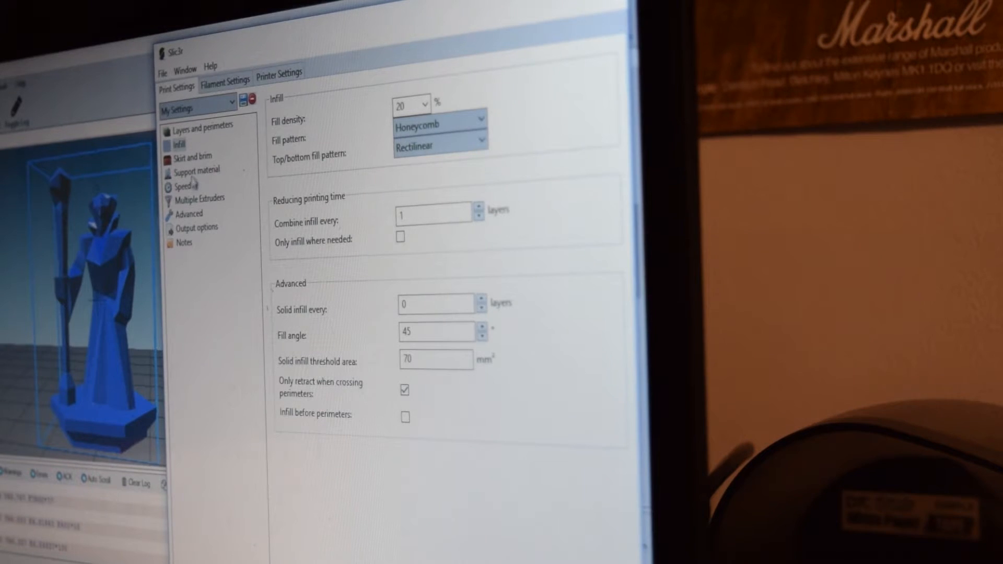
Step: Show the skirt and brim page: 3 skirt loops at 6 mm, 1 layer high, brim 0
left_click(194, 154)
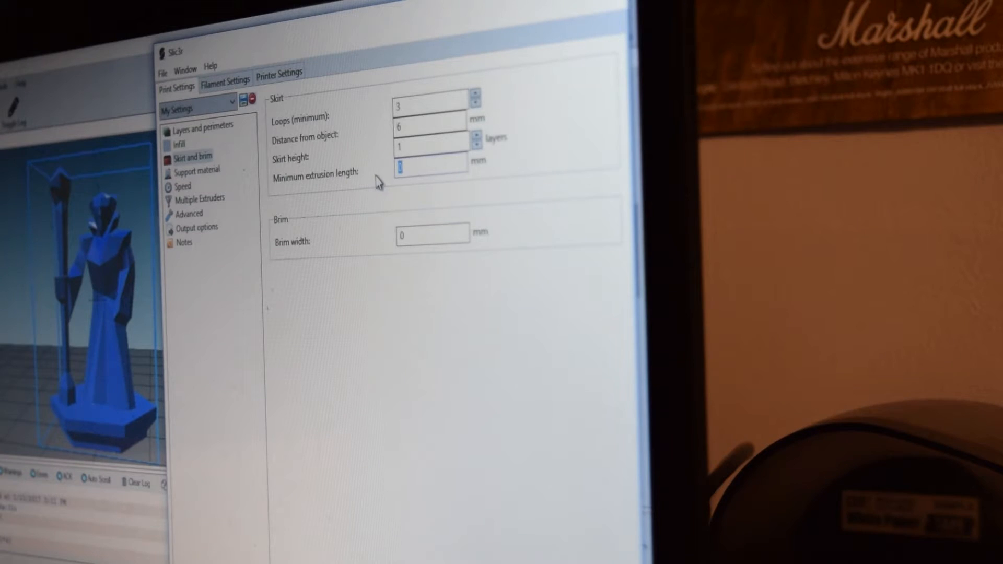
mouse_move(335, 177)
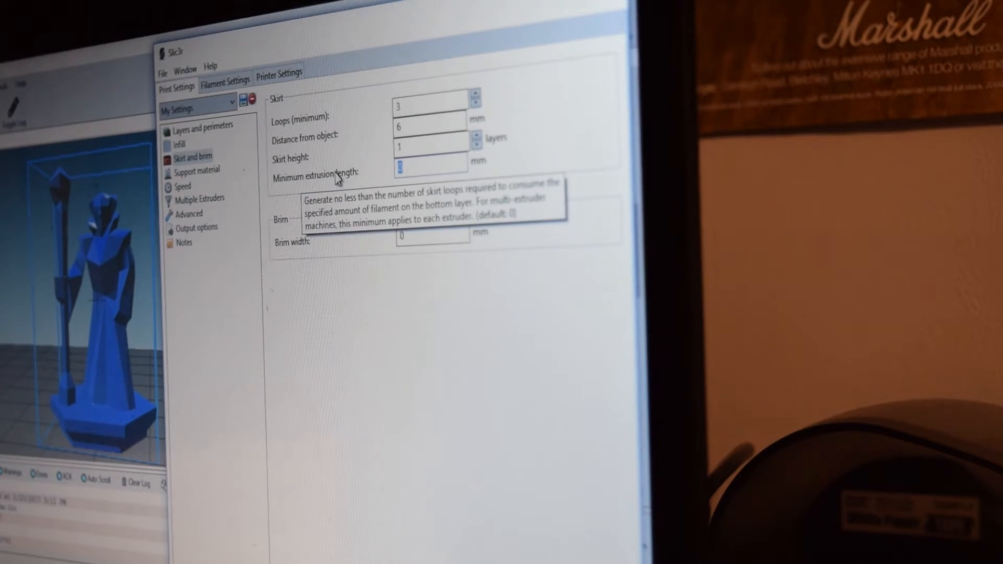
mouse_move(354, 178)
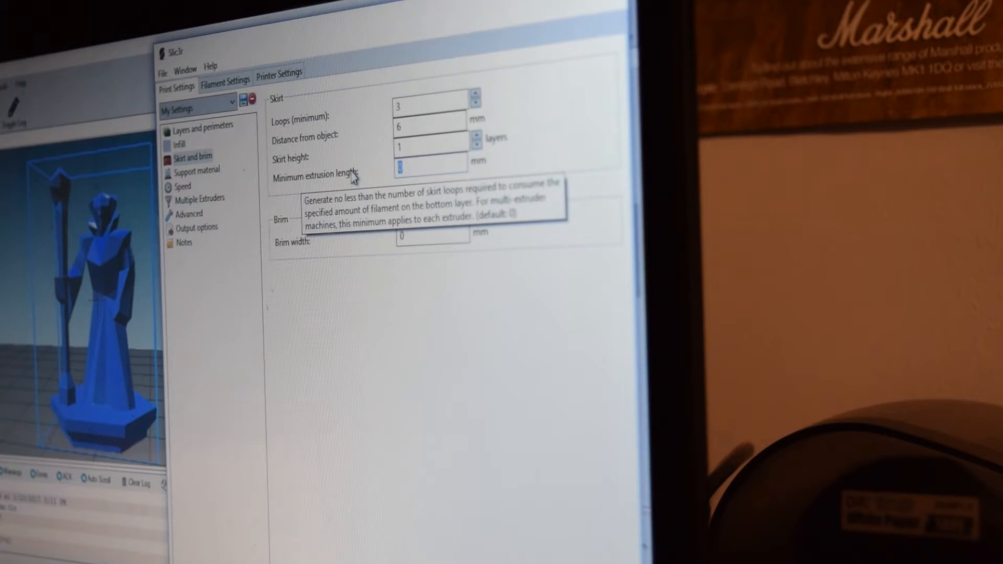
mouse_move(377, 173)
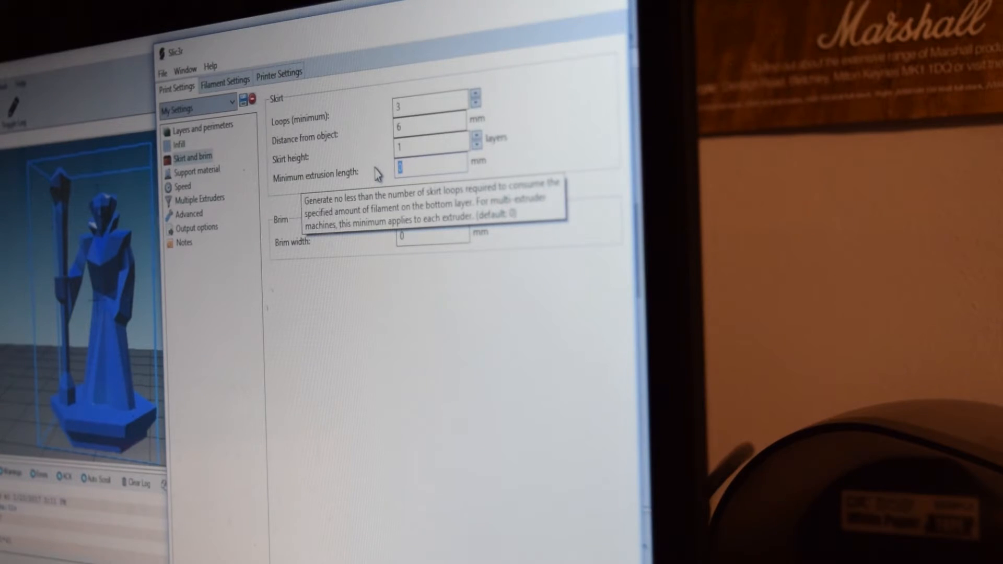
mouse_move(408, 270)
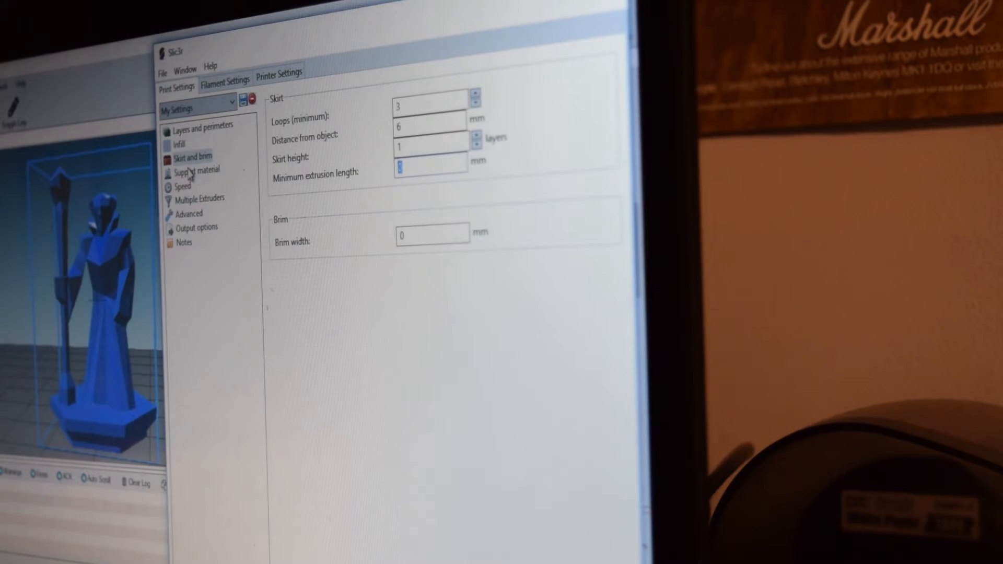
Step: Show the support material page with support generation off, 0 raft layers and pillars pattern
left_click(195, 171)
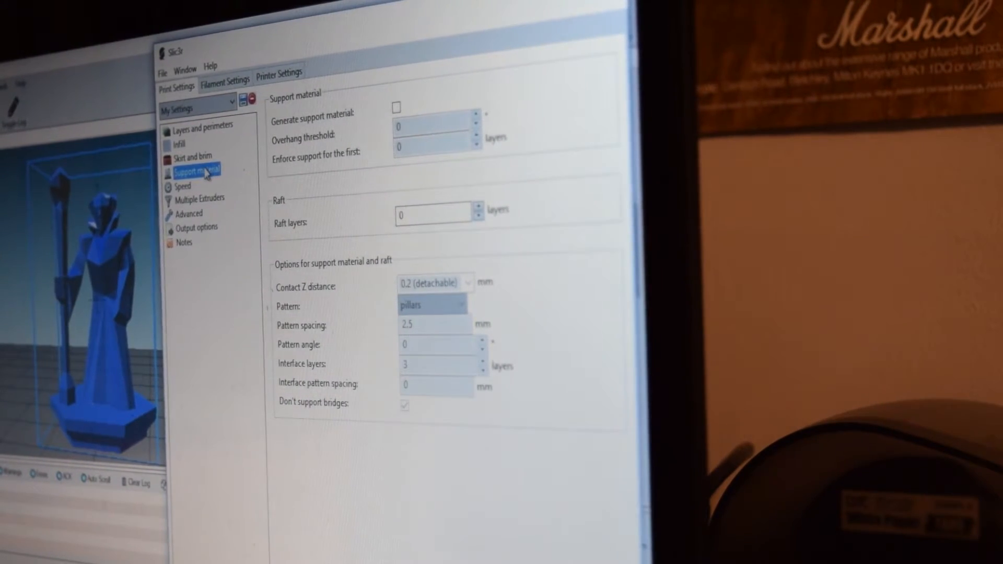
mouse_move(397, 108)
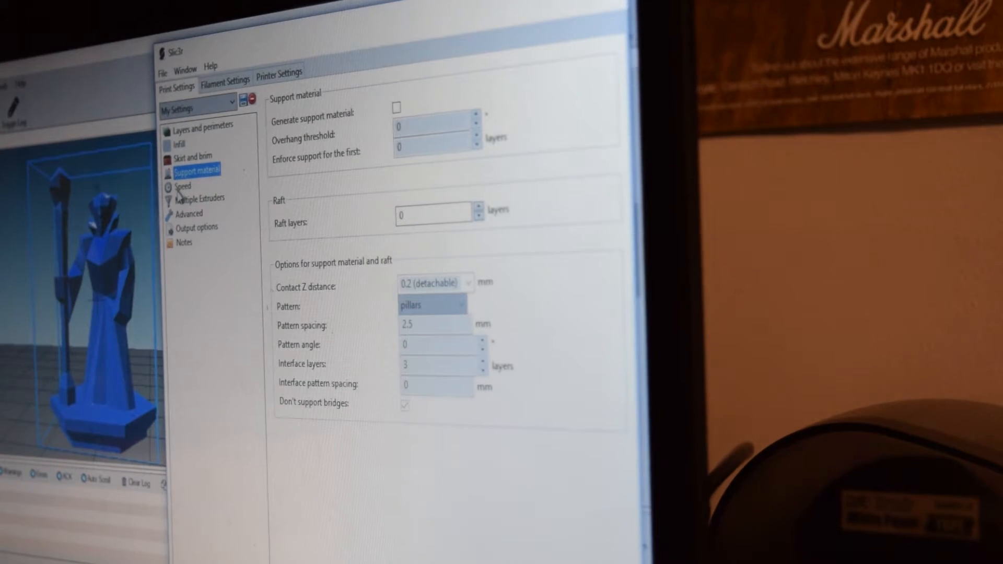
Step: Review the speed page: 130 mm/s travel, 15 mm/s first layer, 10 mm/s infill and perimeters
left_click(183, 186)
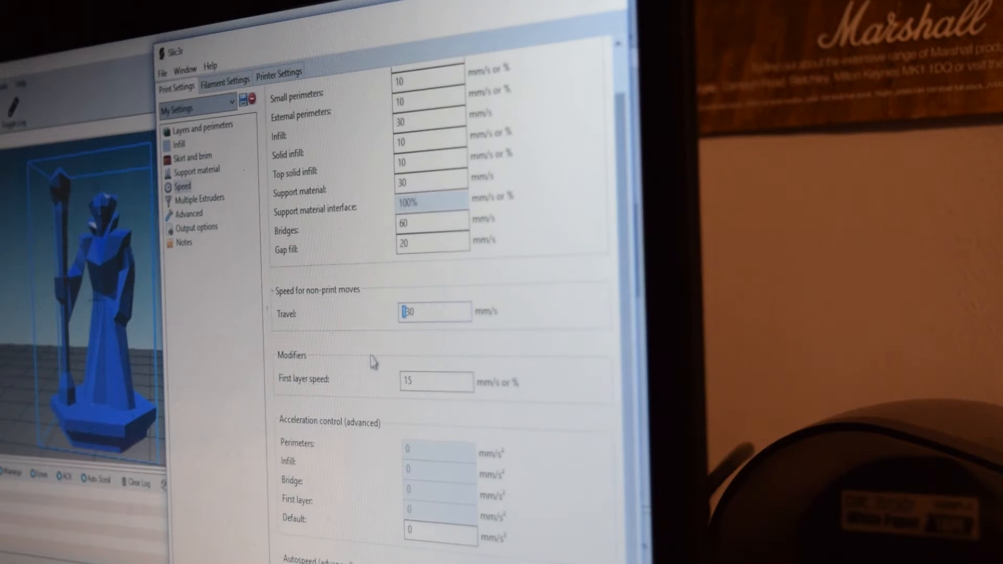
scroll("down", 3)
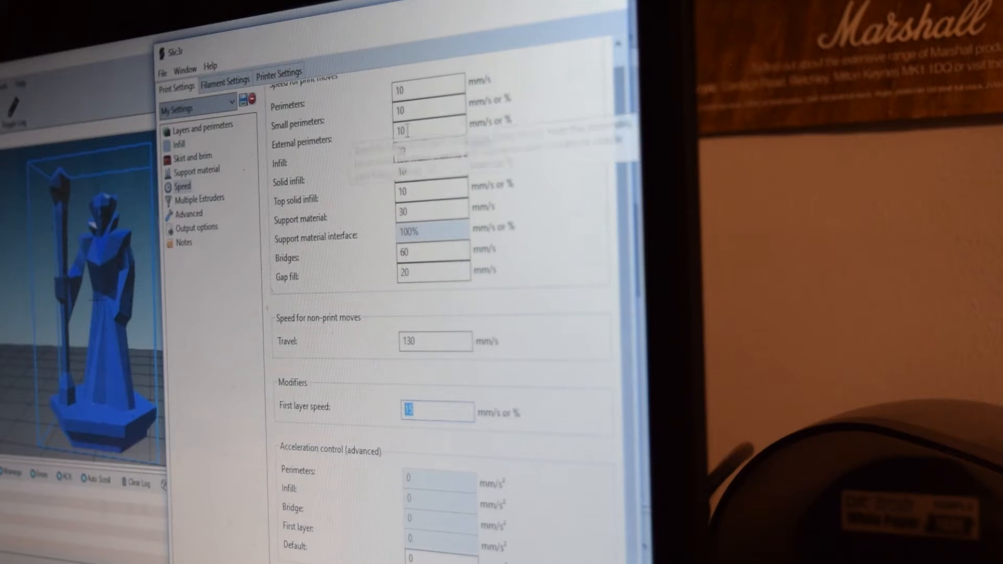
scroll("down", 3)
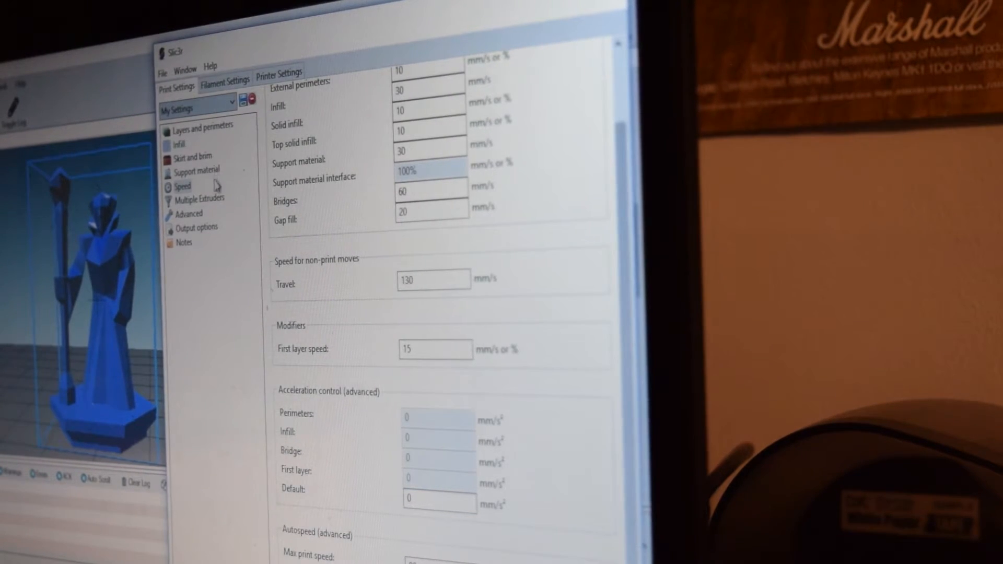
Step: Step through the Advanced, Output options and Notes pages of the print settings
left_click(189, 213)
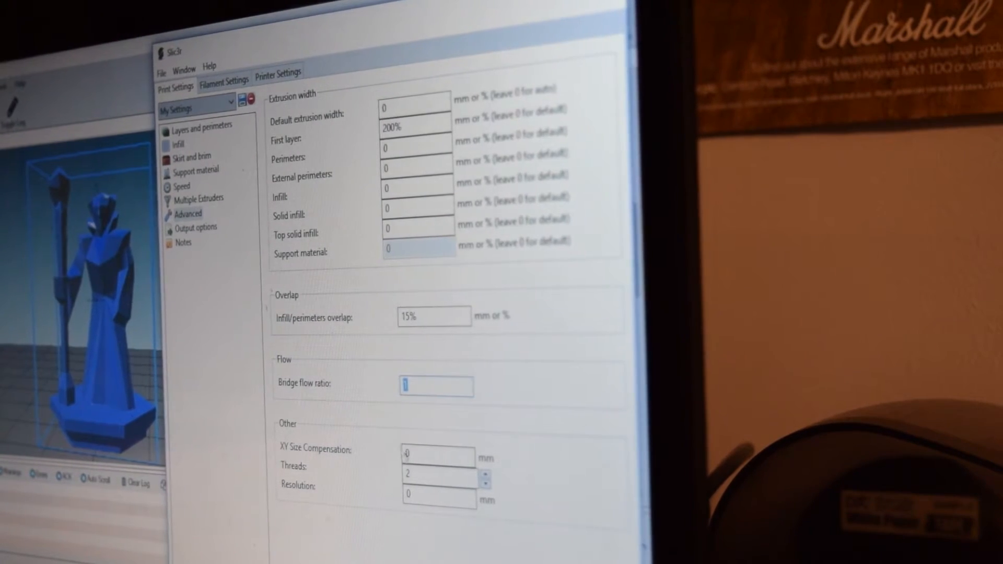
left_click(195, 227)
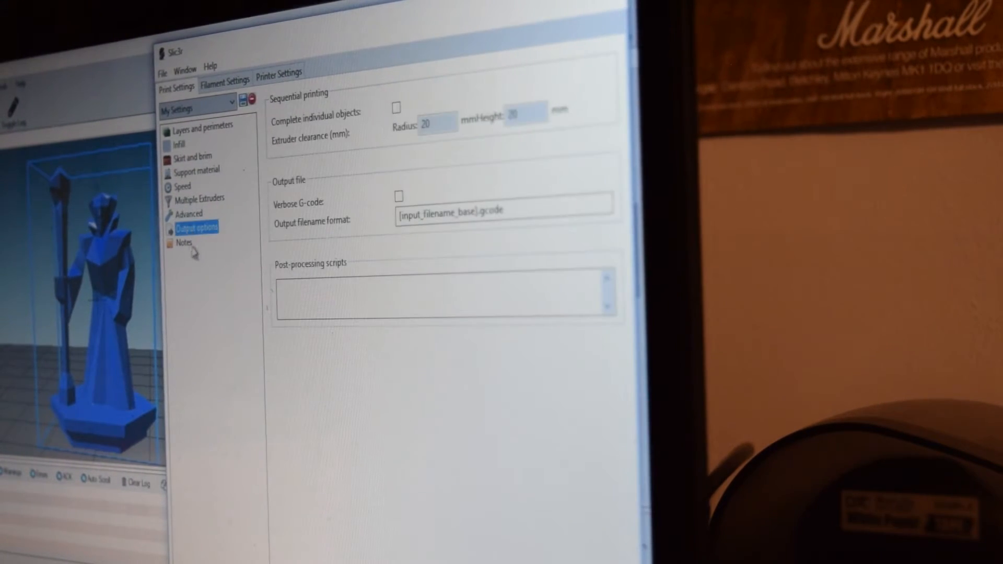
left_click(184, 242)
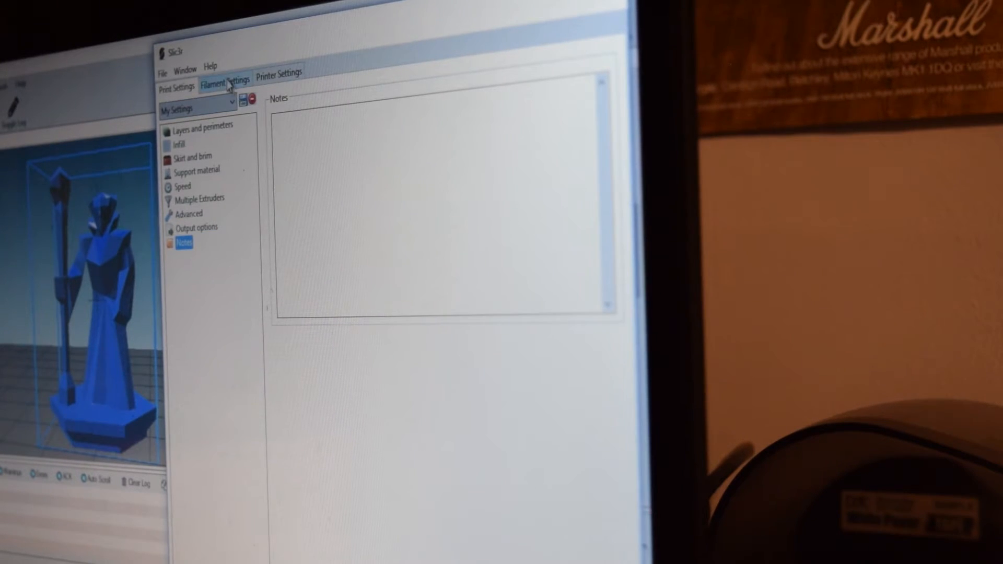
Step: In the filament settings, set the first-layer extruder temperature to 210 °C
left_click(224, 78)
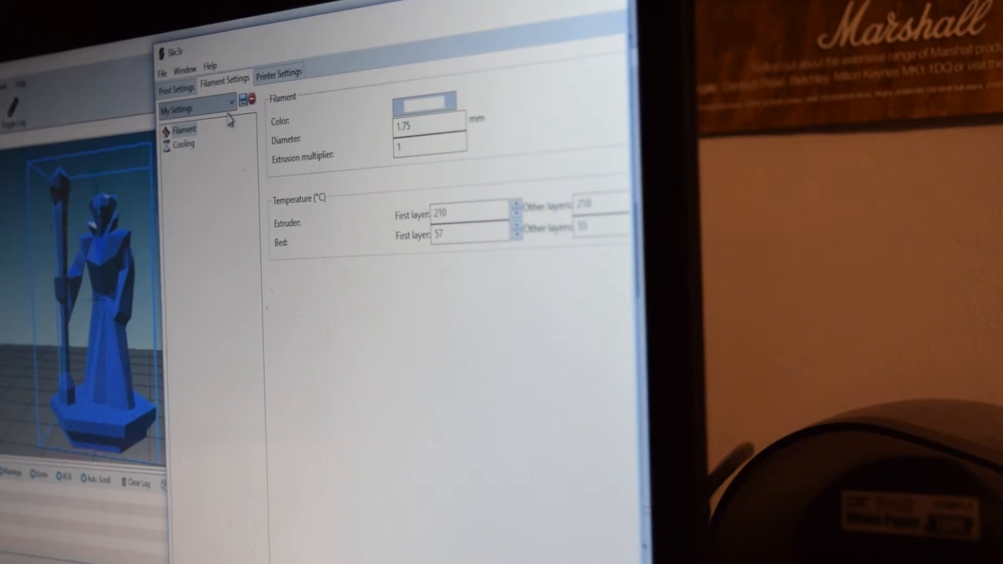
triple_click(427, 125)
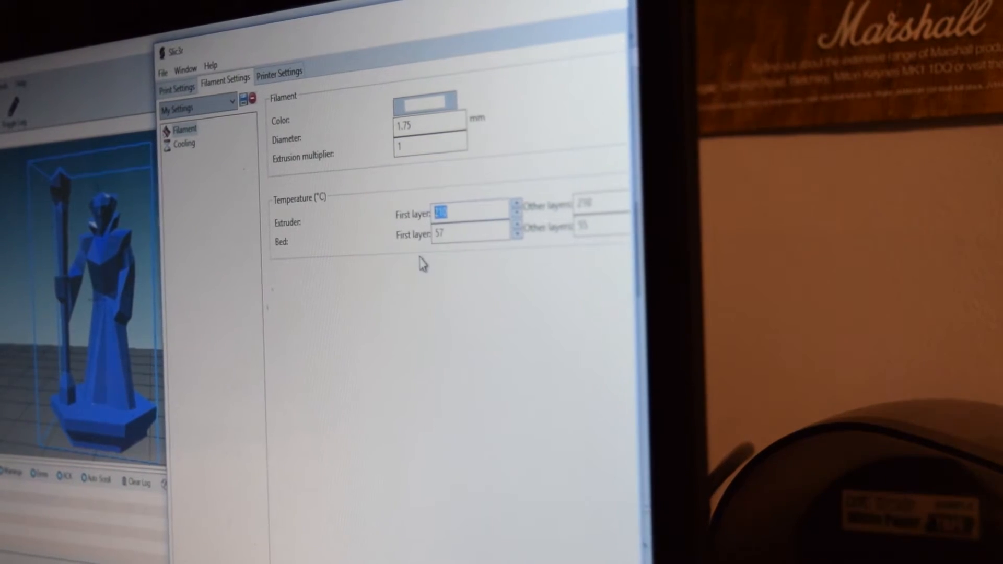
type("210")
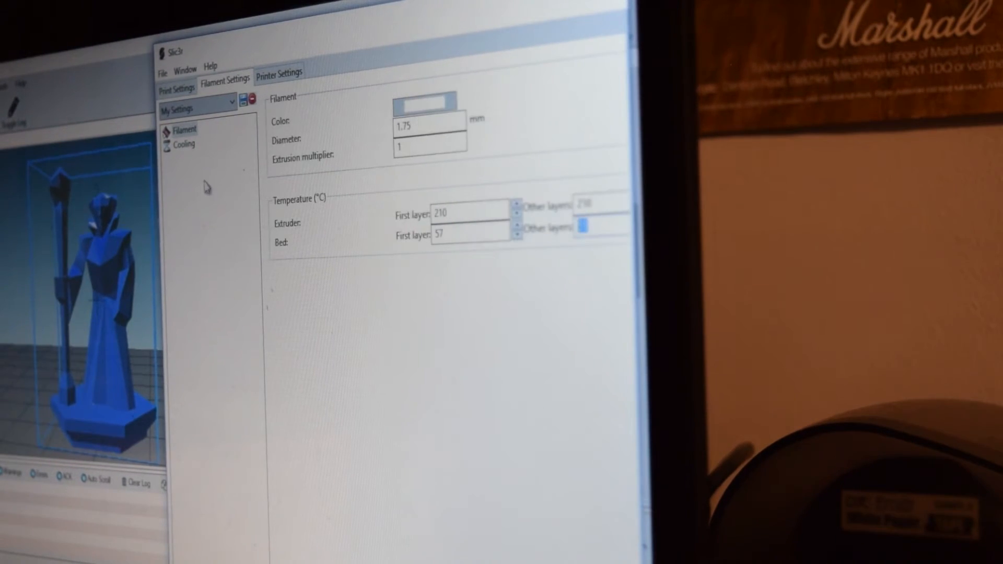
Step: Show the cooling page: auto cooling on, fan 15–55%, bridges 40%, fan off for 3 layers
left_click(185, 143)
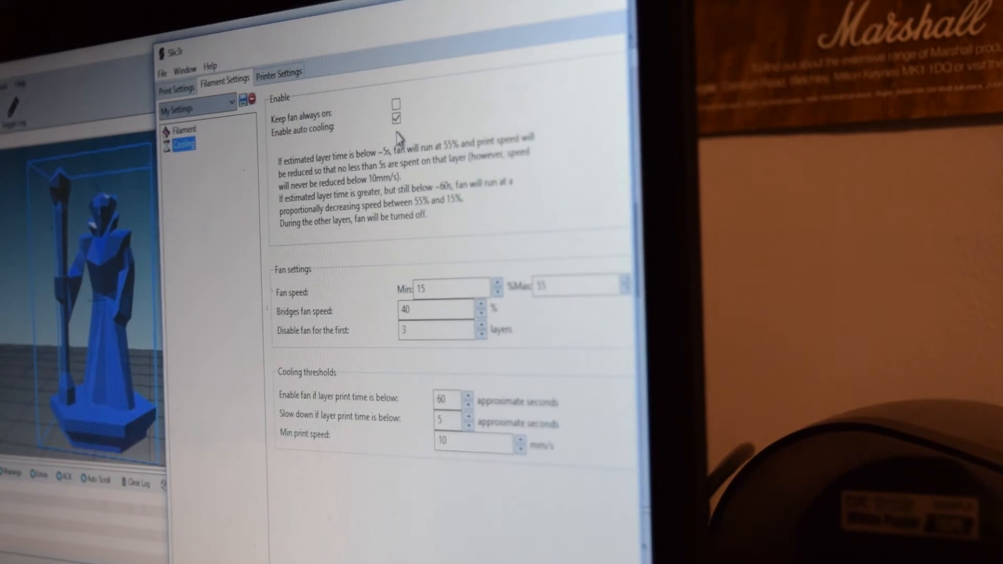
mouse_move(440, 127)
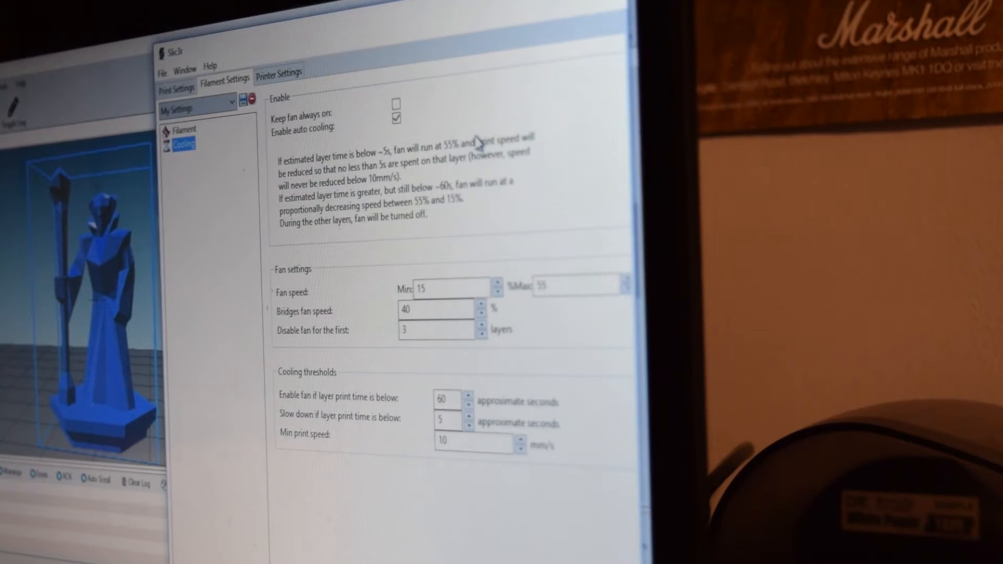
mouse_move(362, 136)
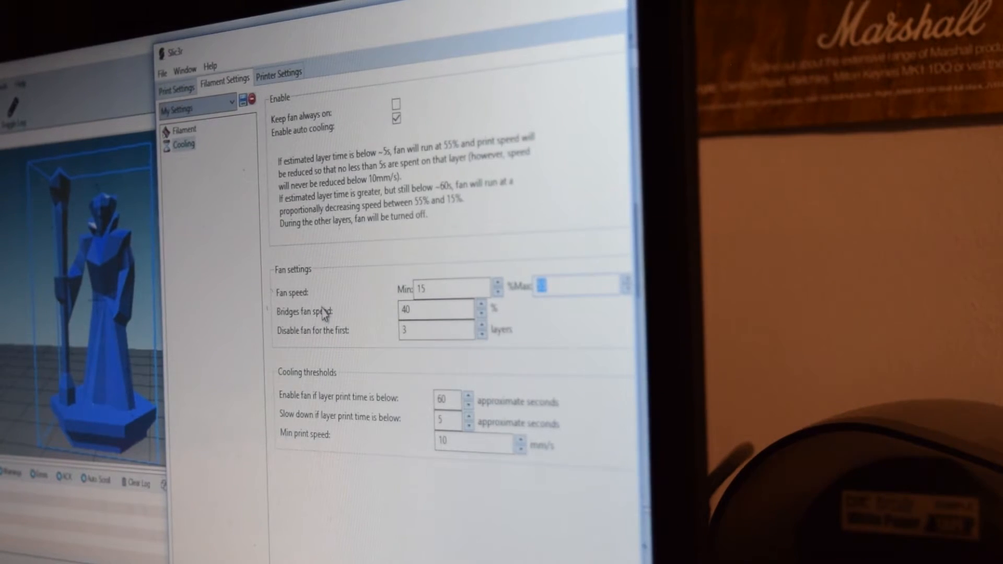
left_click(434, 309)
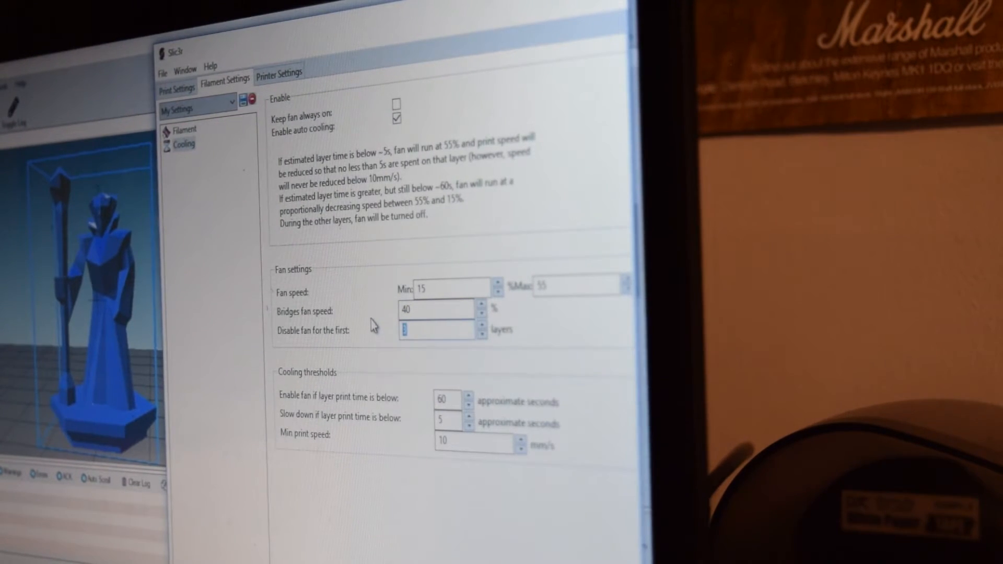
mouse_move(403, 310)
type("3")
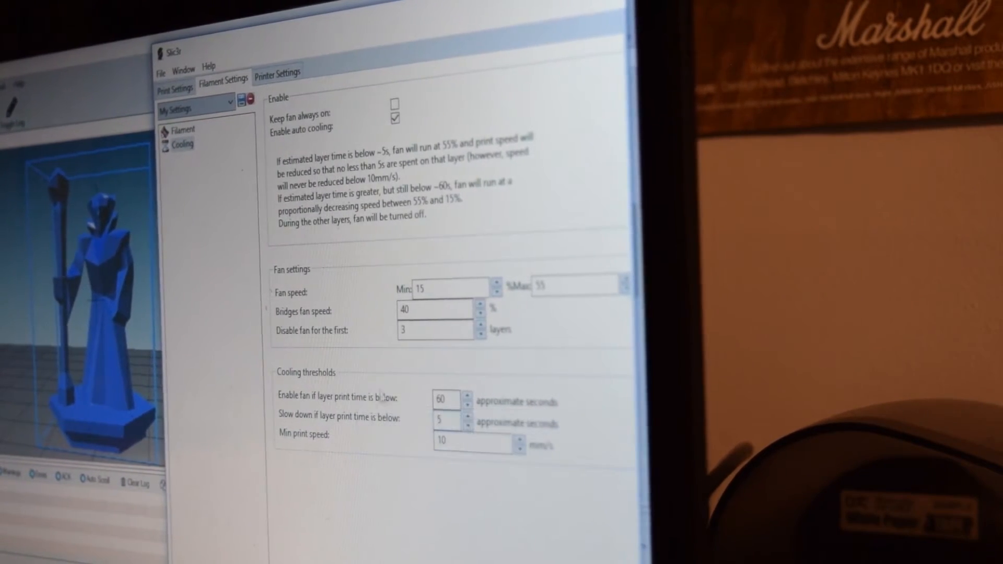
mouse_move(397, 436)
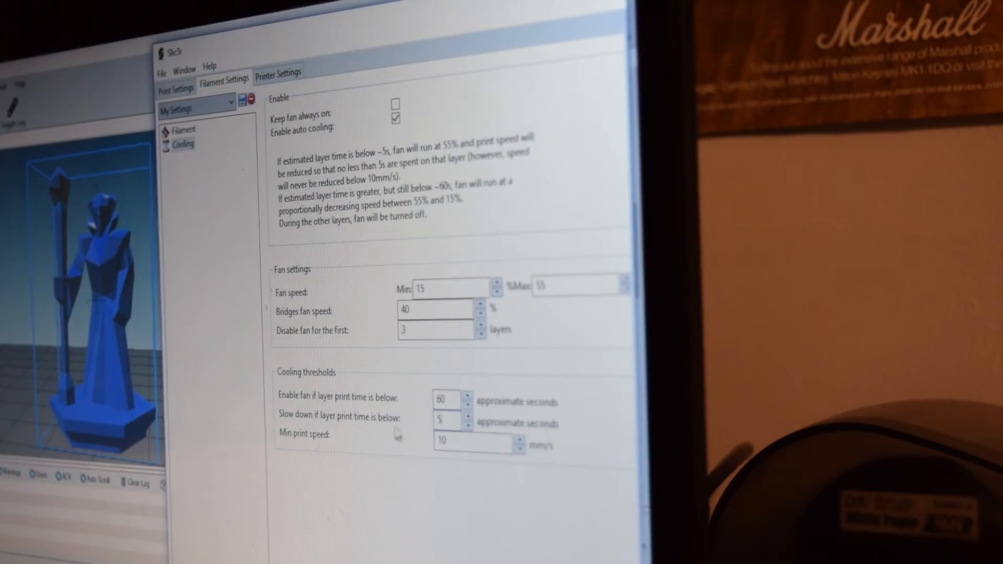
mouse_move(441, 422)
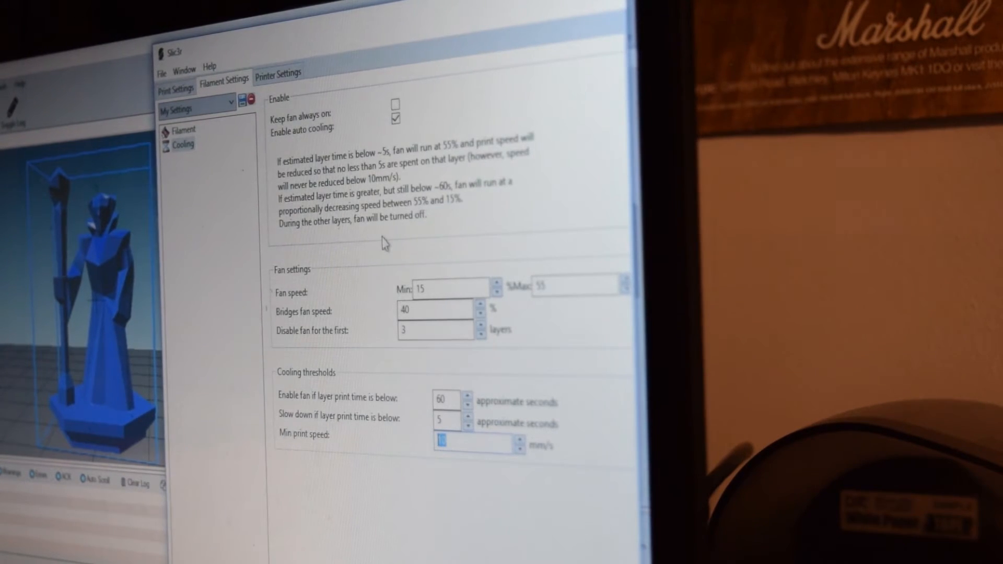
Step: Show the printer's General page: one extruder, 0 mm Z offset, RepRap G-code flavor
left_click(278, 72)
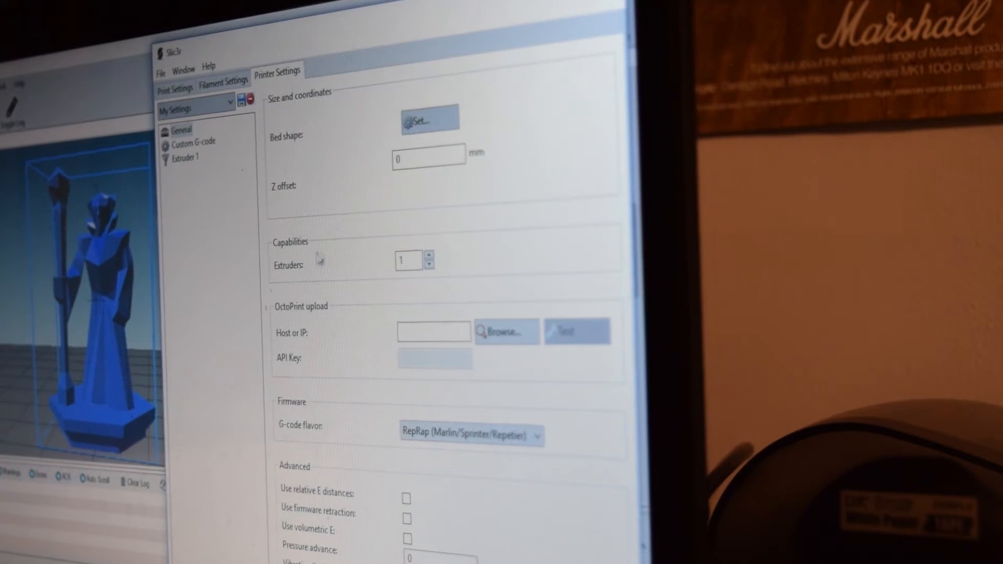
mouse_move(224, 553)
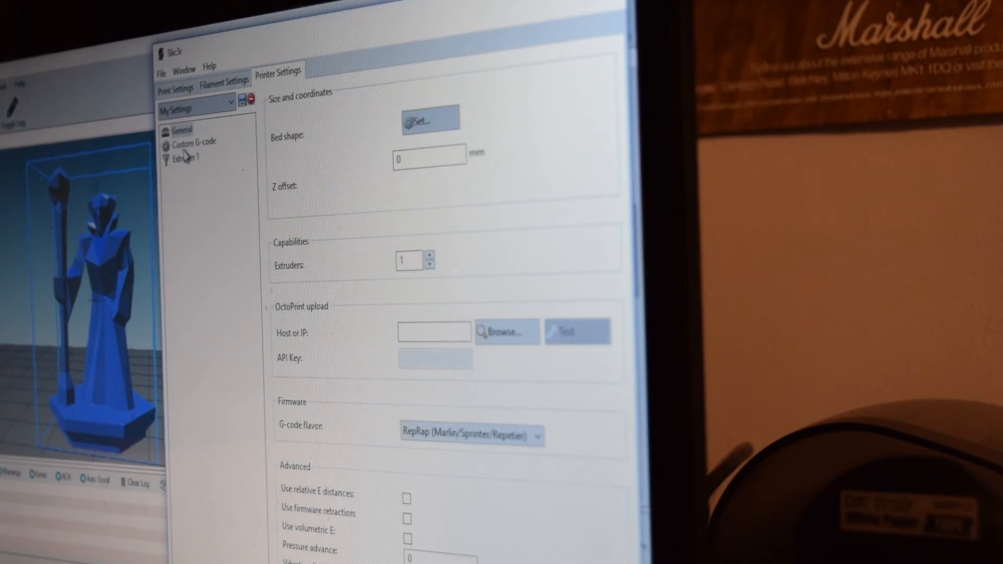
Step: Show the printer's custom G-code, then the extruder page with 2 mm retraction at 40 mm/s
left_click(192, 141)
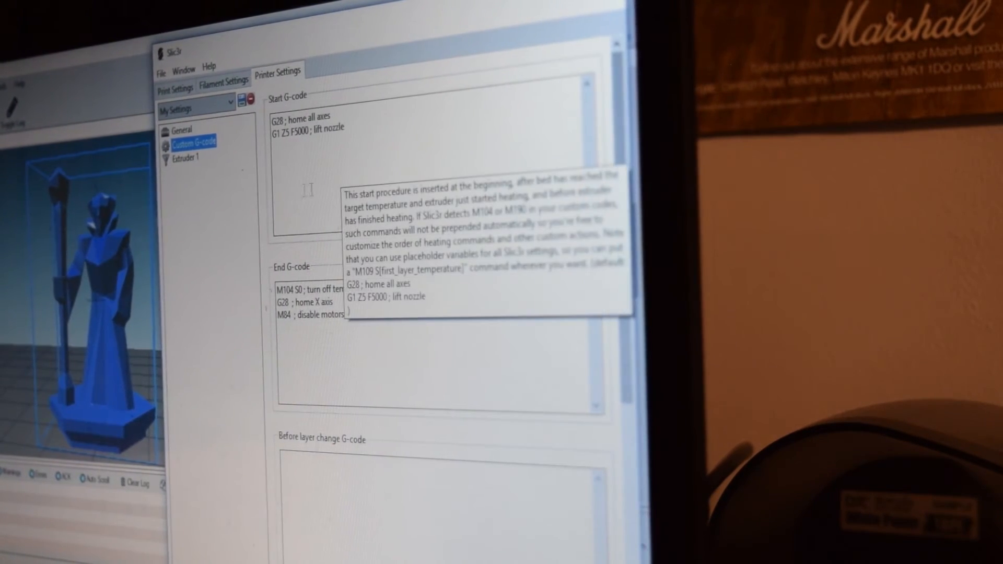
left_click(185, 157)
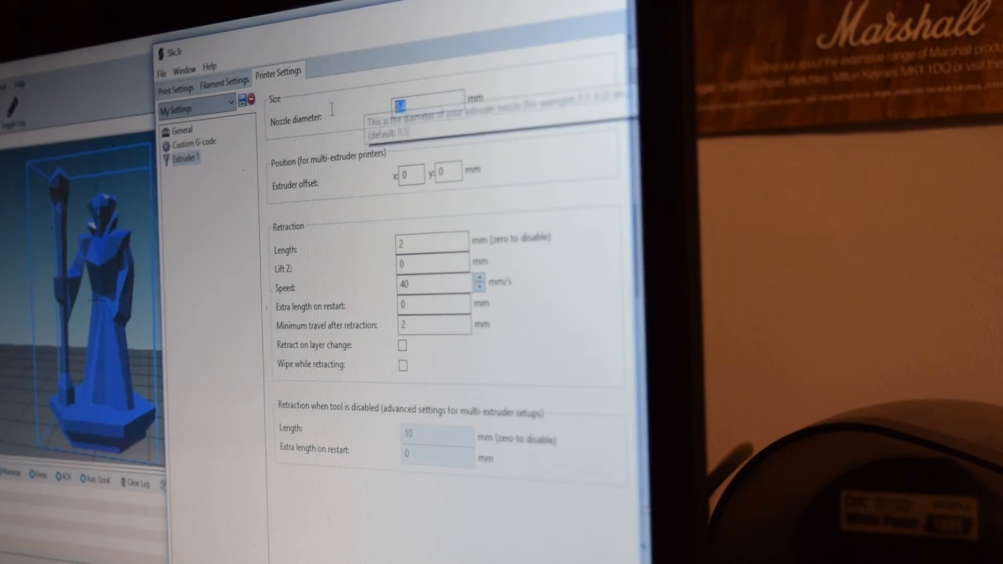
mouse_move(351, 192)
type("0.4")
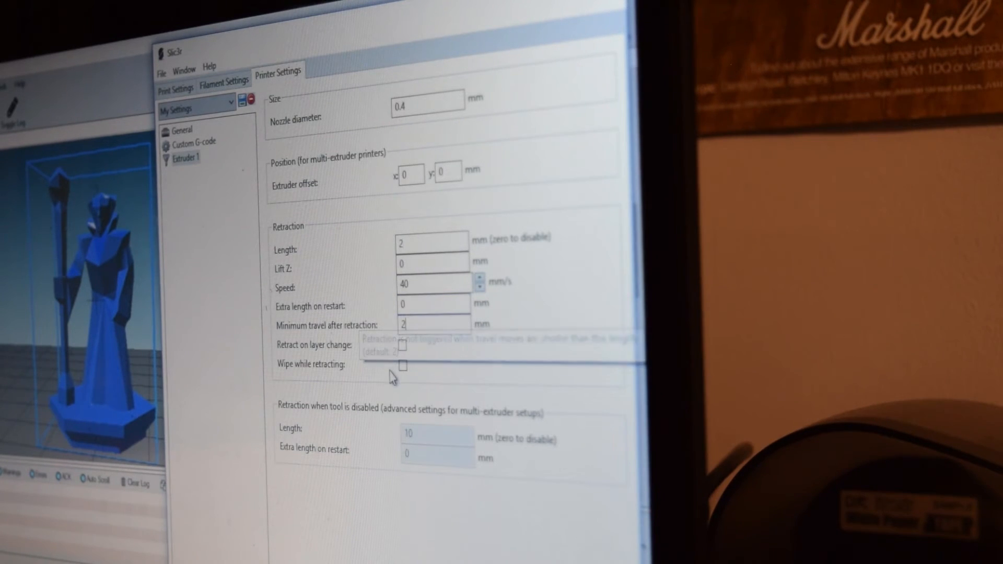
mouse_move(427, 382)
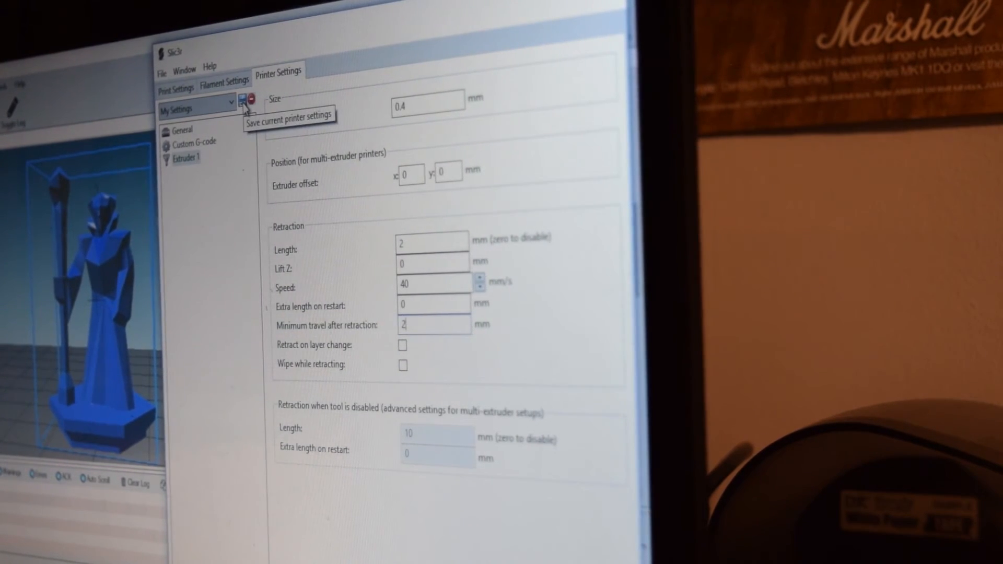
Step: Save the printer and filament settings and close the Slic3r configuration window
left_click(223, 78)
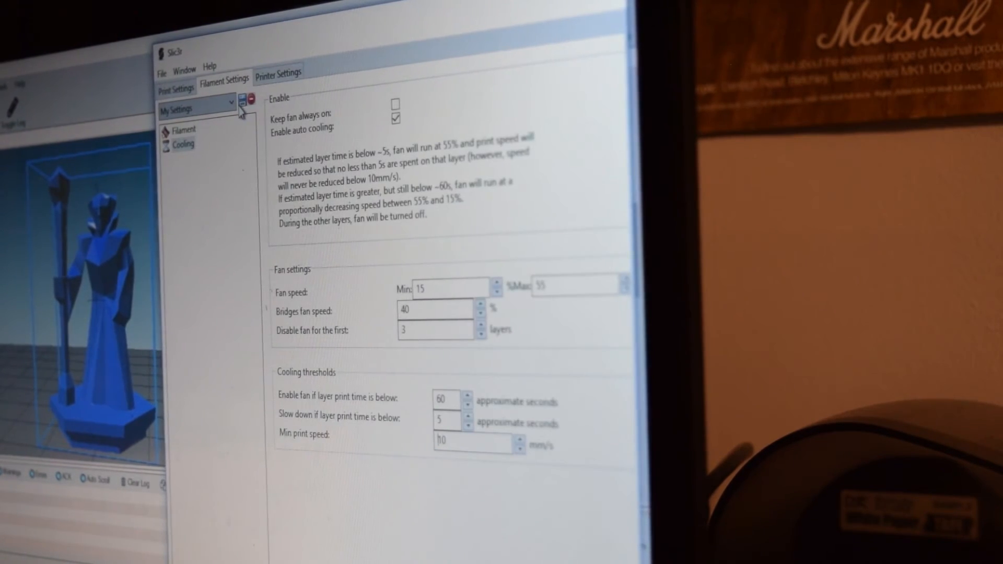
left_click(184, 145)
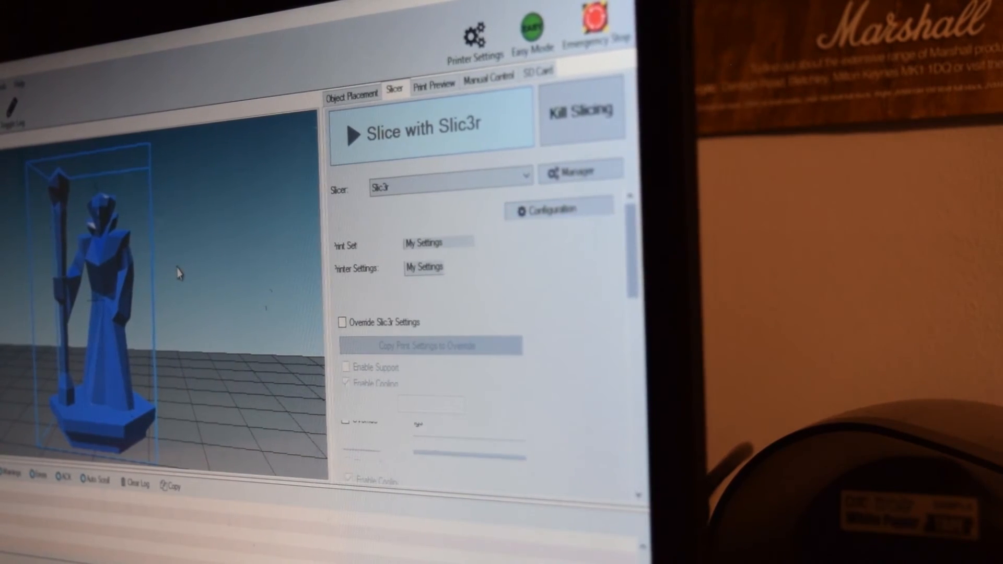
Step: Slice the wizard model with Slic3r into 173 layers (~34m55s, 969 mm filament) and start printing
left_click(429, 131)
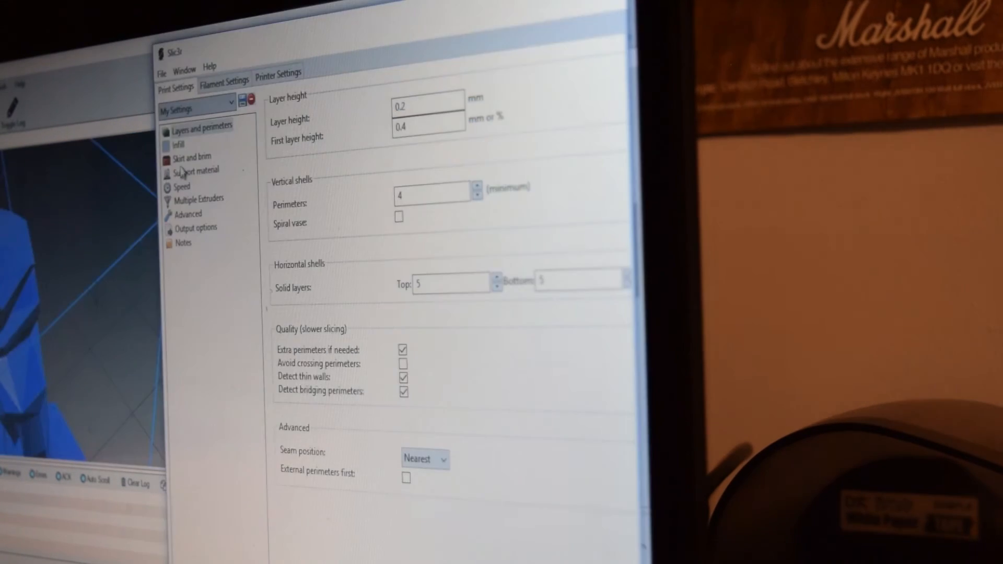
left_click(182, 187)
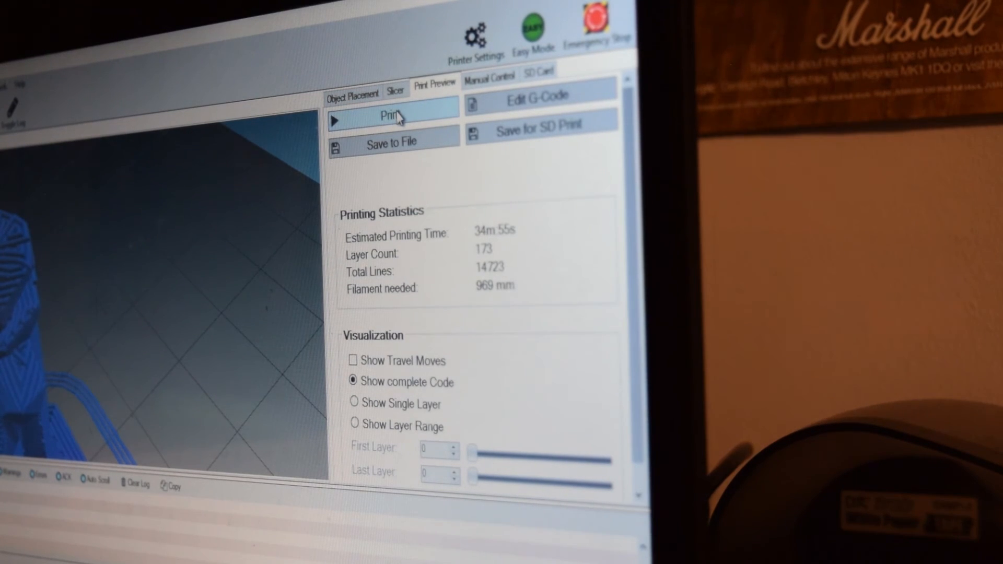
left_click(490, 79)
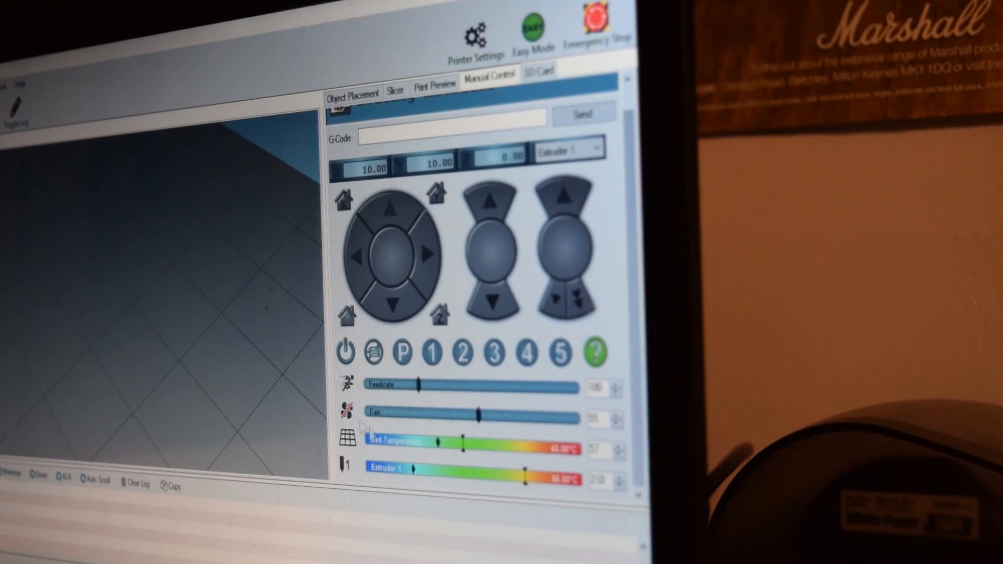